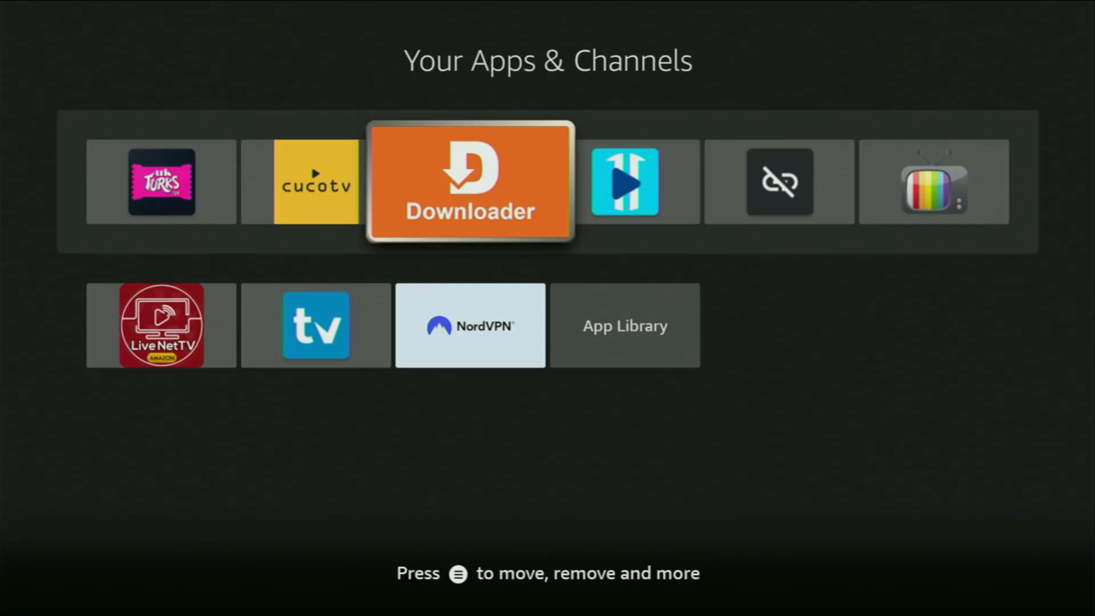
Launch Downloader to its start page, then return to the Fire TV home screen.
left_click(470, 182)
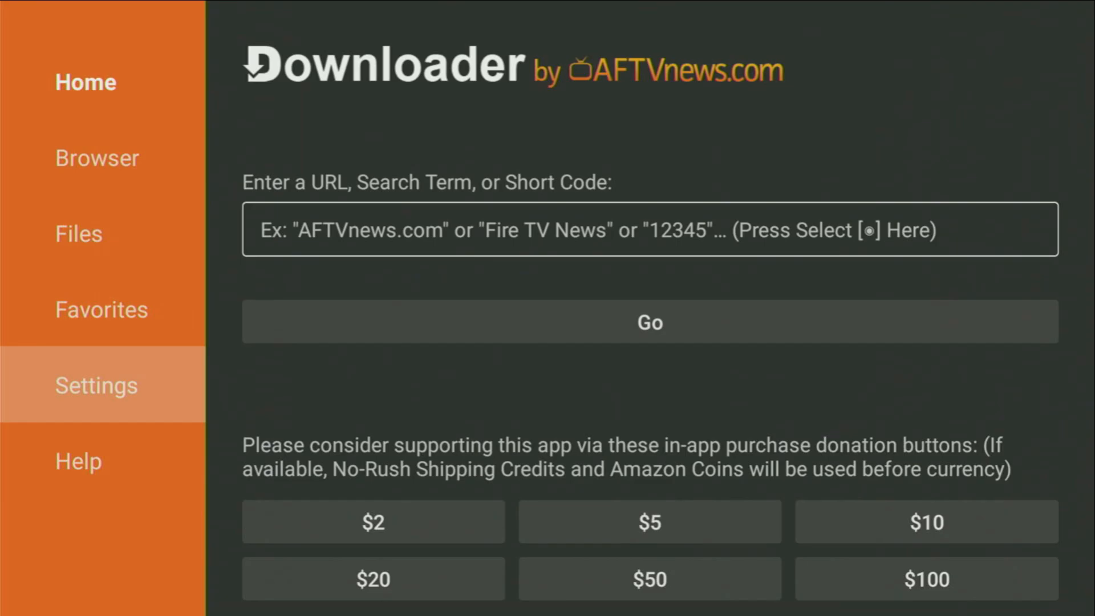
key("Back")
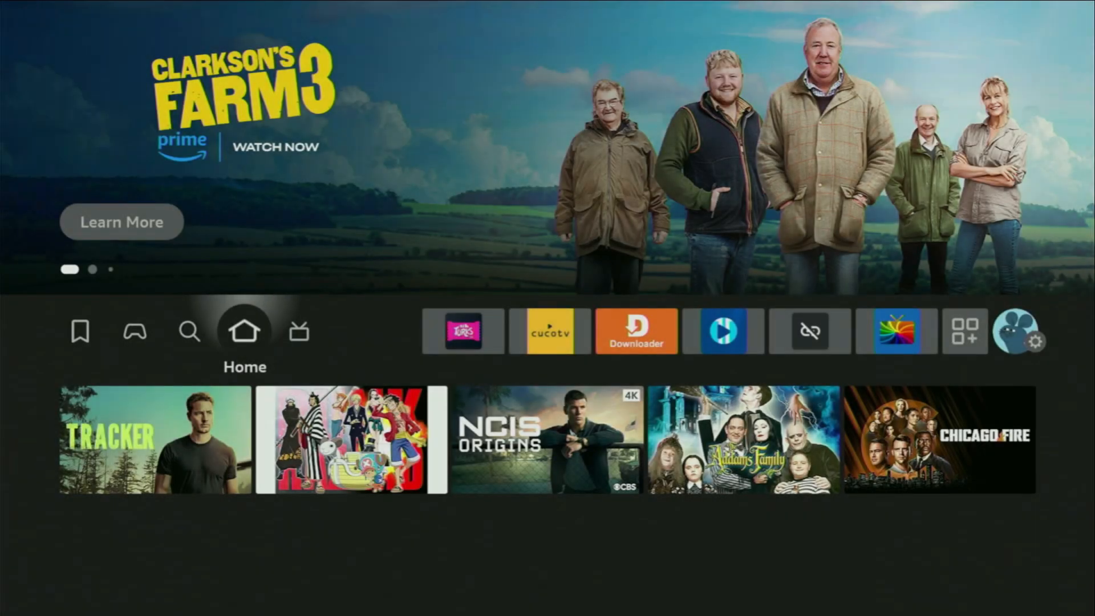
left_click(189, 331)
type("Do")
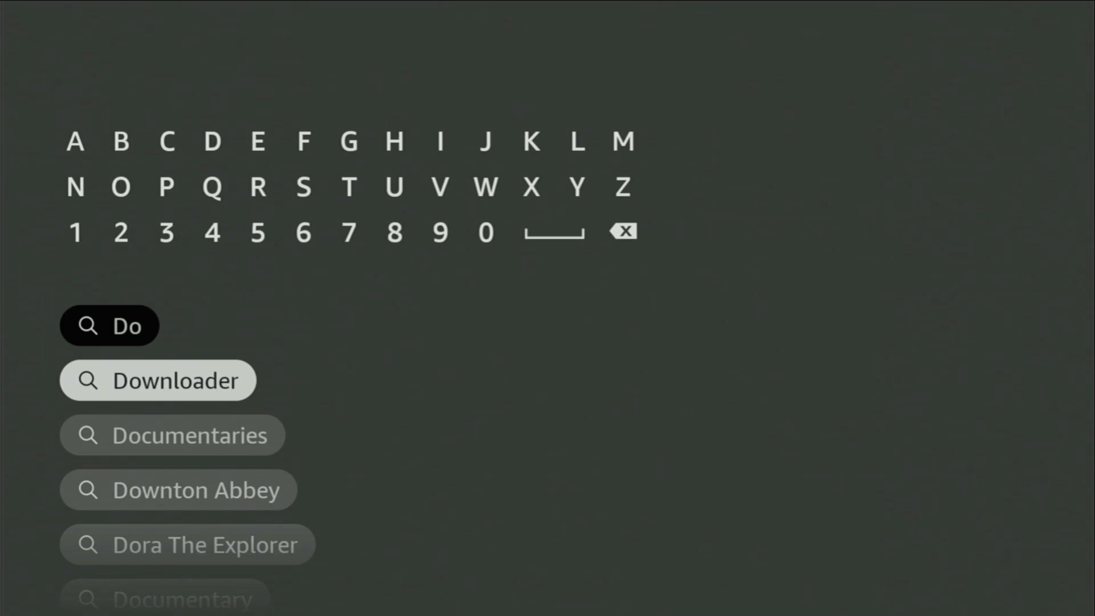
left_click(157, 382)
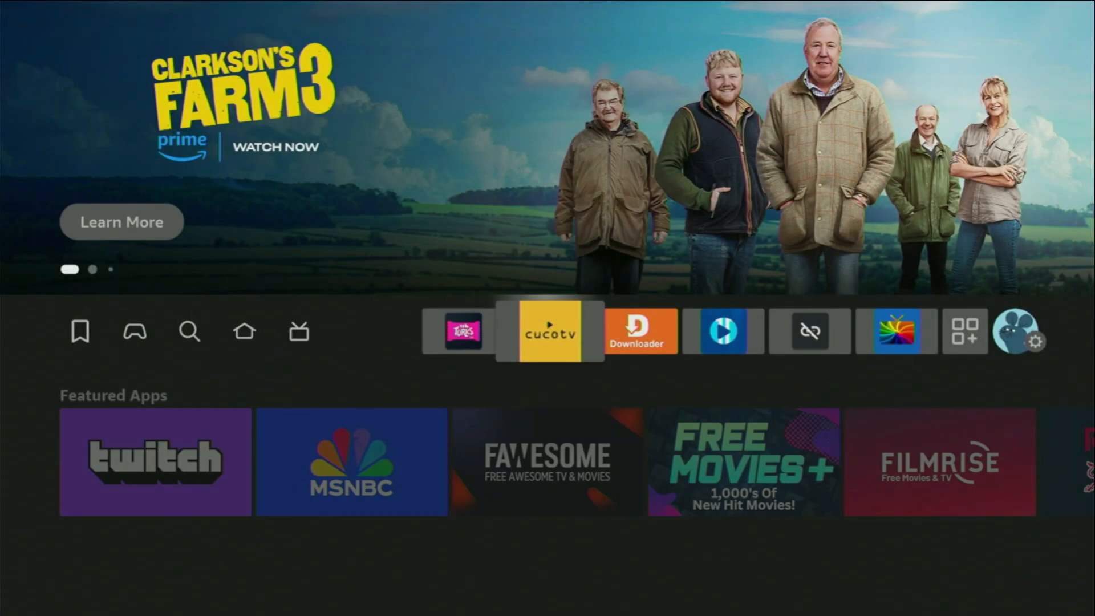
Enter Fire TV Settings and bring up the My Fire TV menu listing Developer options.
left_click(1038, 343)
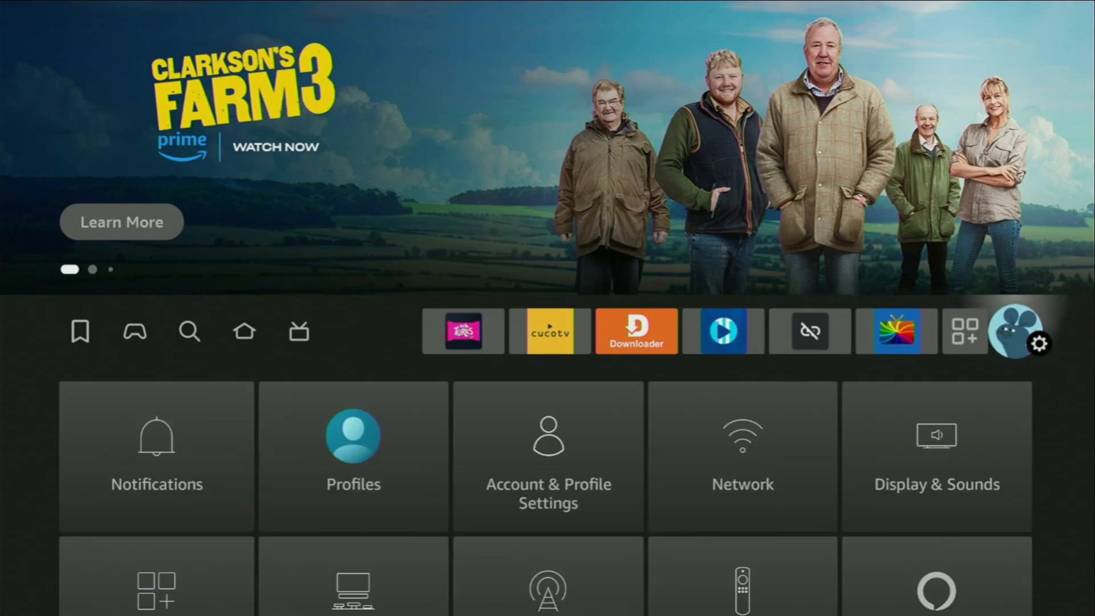
scroll("down", 3)
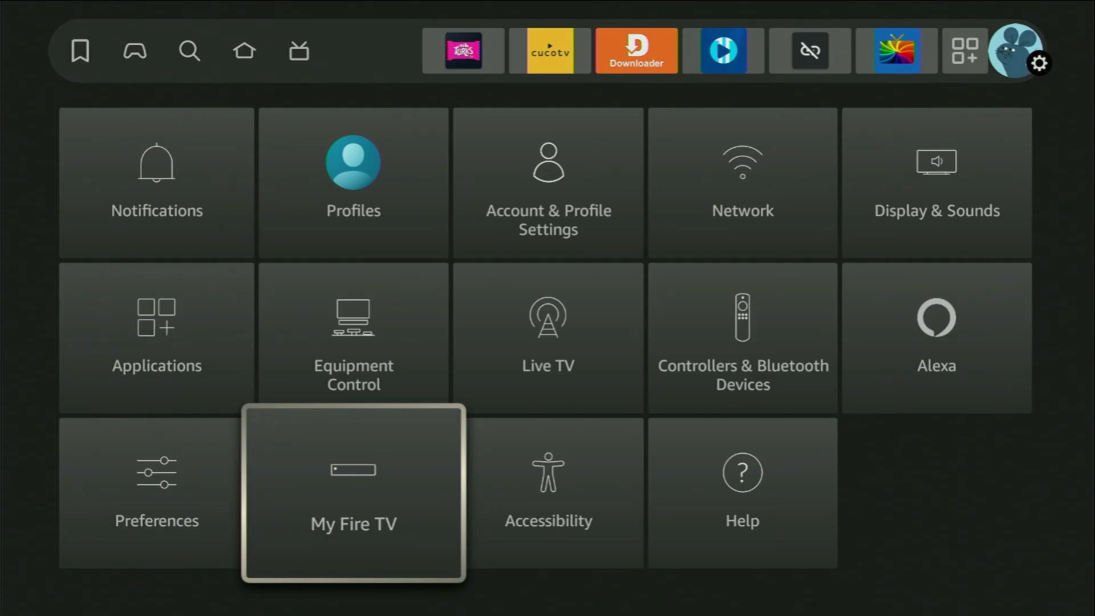
left_click(352, 493)
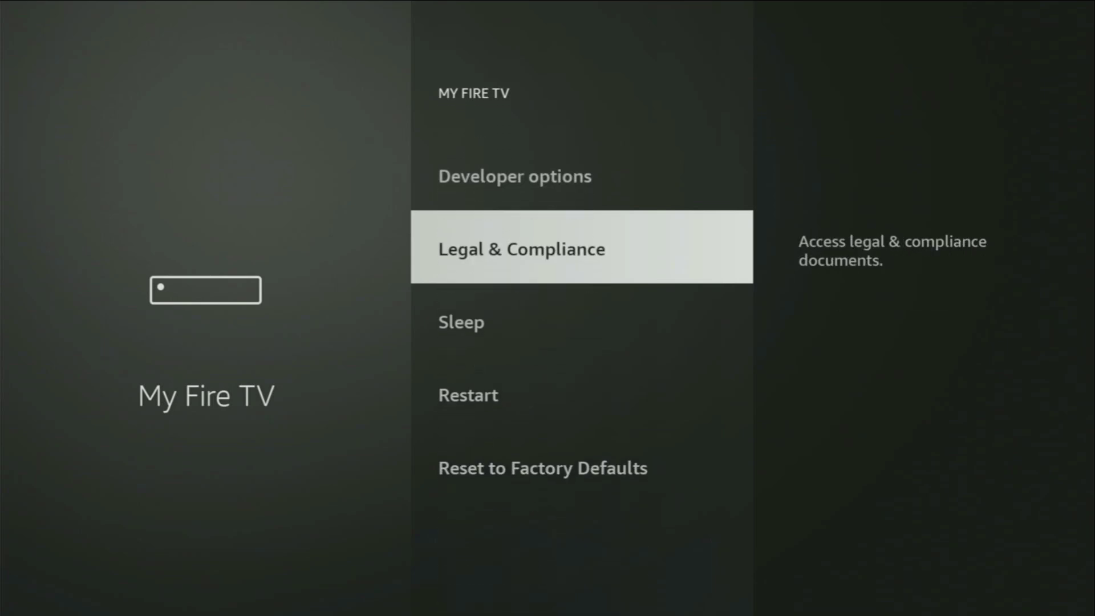
scroll("down", 3)
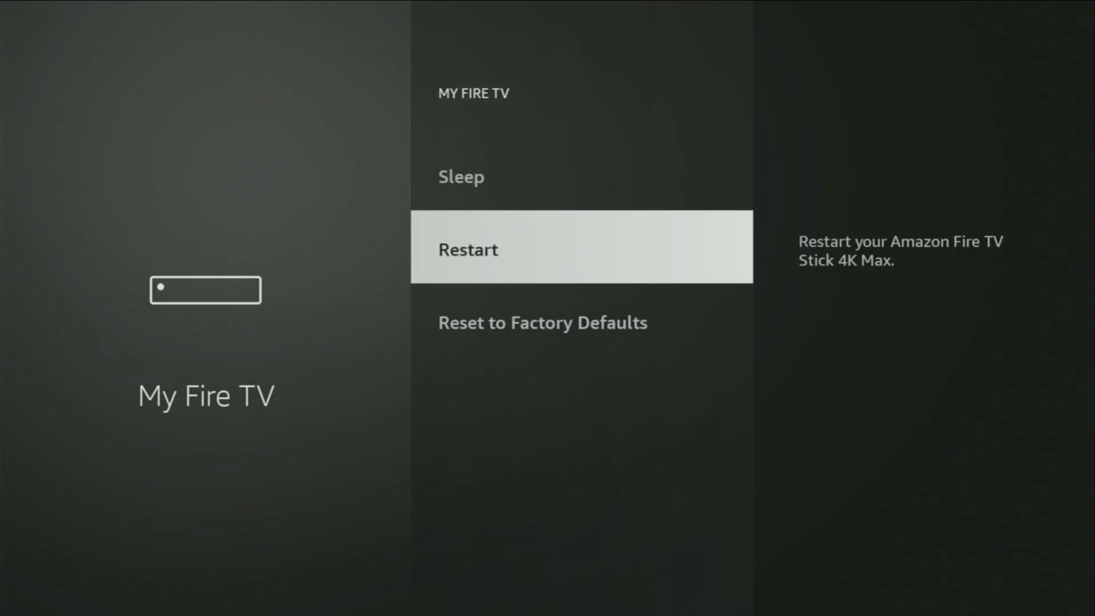
scroll("down", 3)
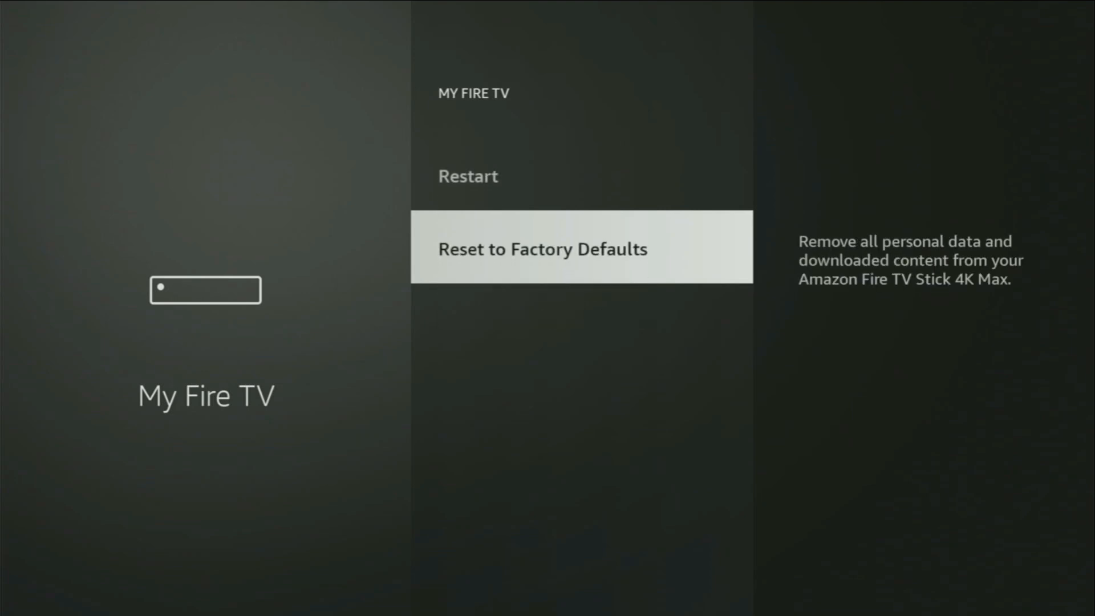
scroll("up", 3)
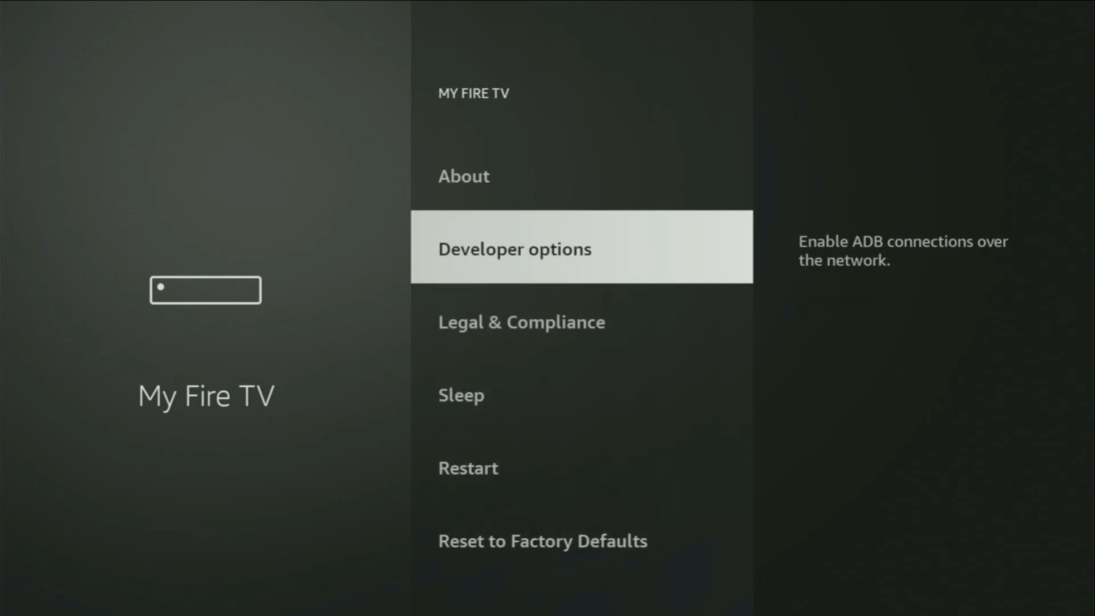
View the device's About details, then reach the Developer options page.
left_click(463, 176)
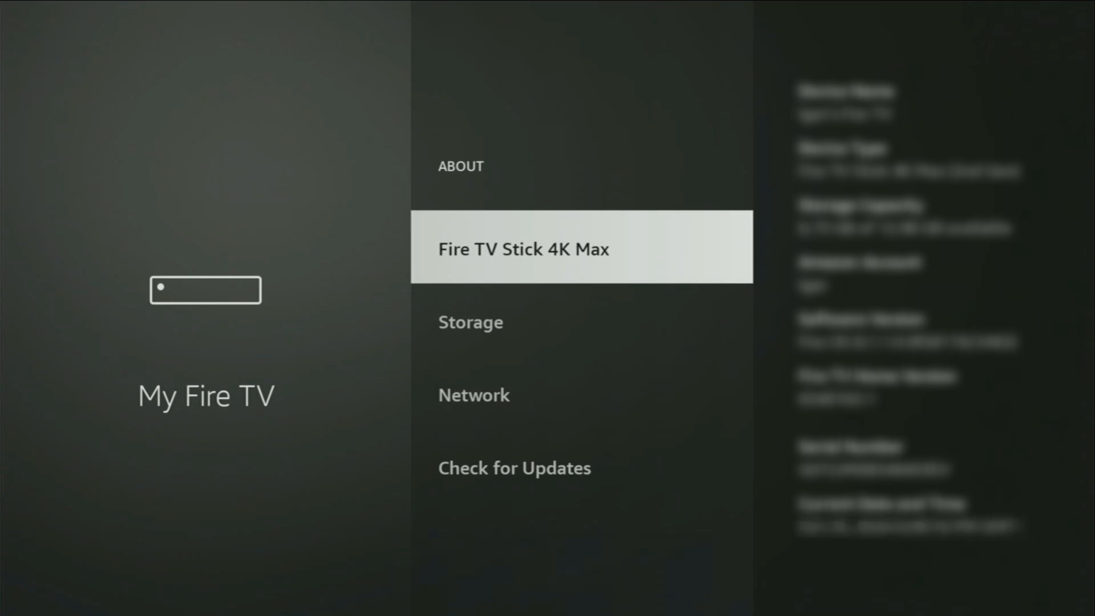
scroll("down", 3)
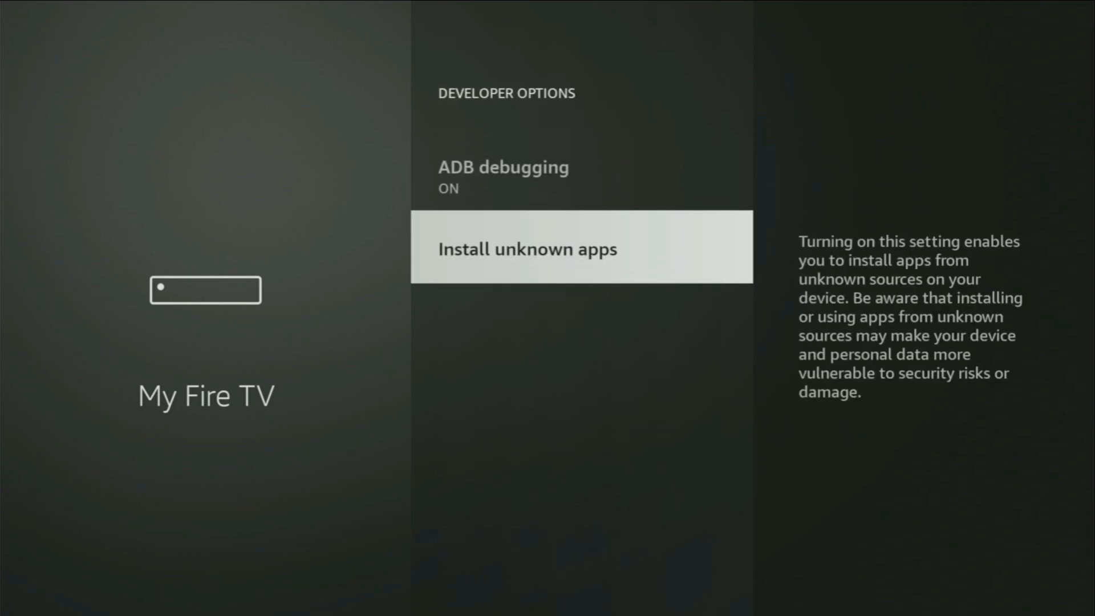
Under Install unknown apps, switch Downloader's permission to ON.
left_click(580, 247)
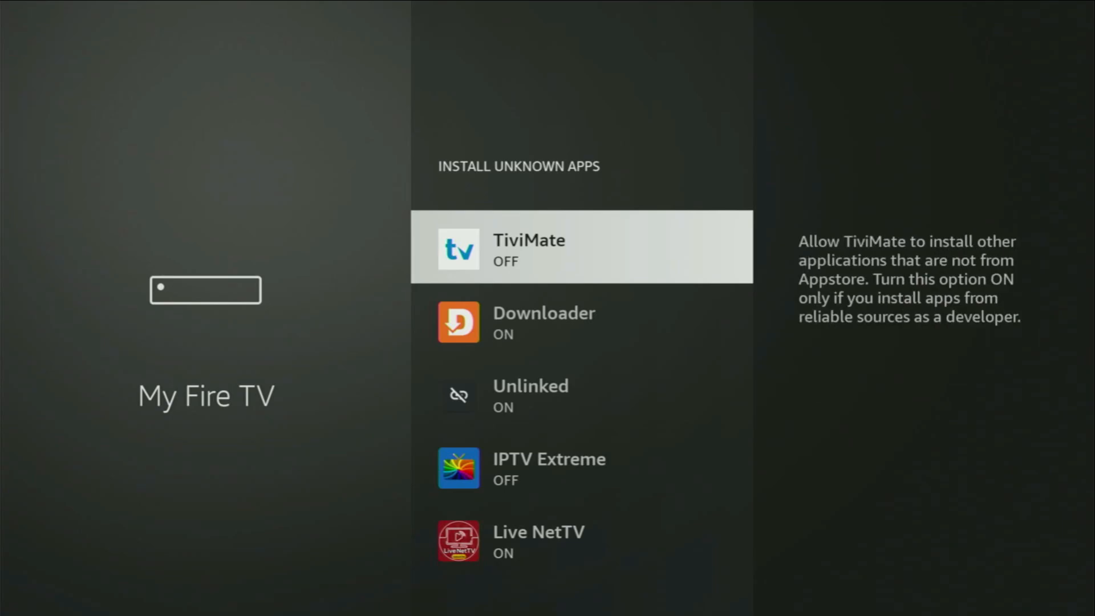
scroll("down", 3)
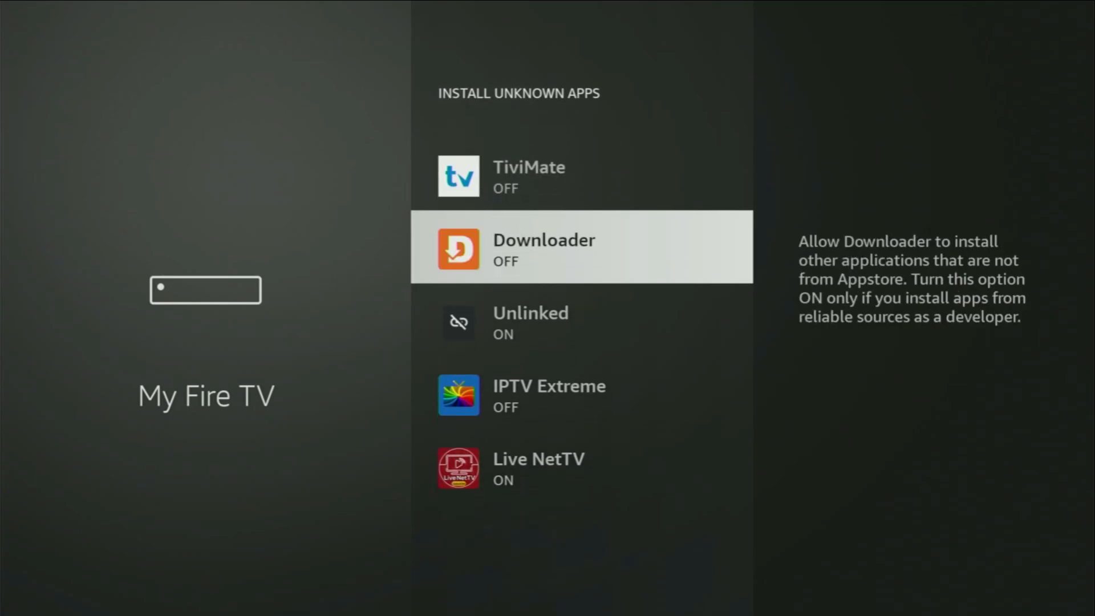
left_click(582, 246)
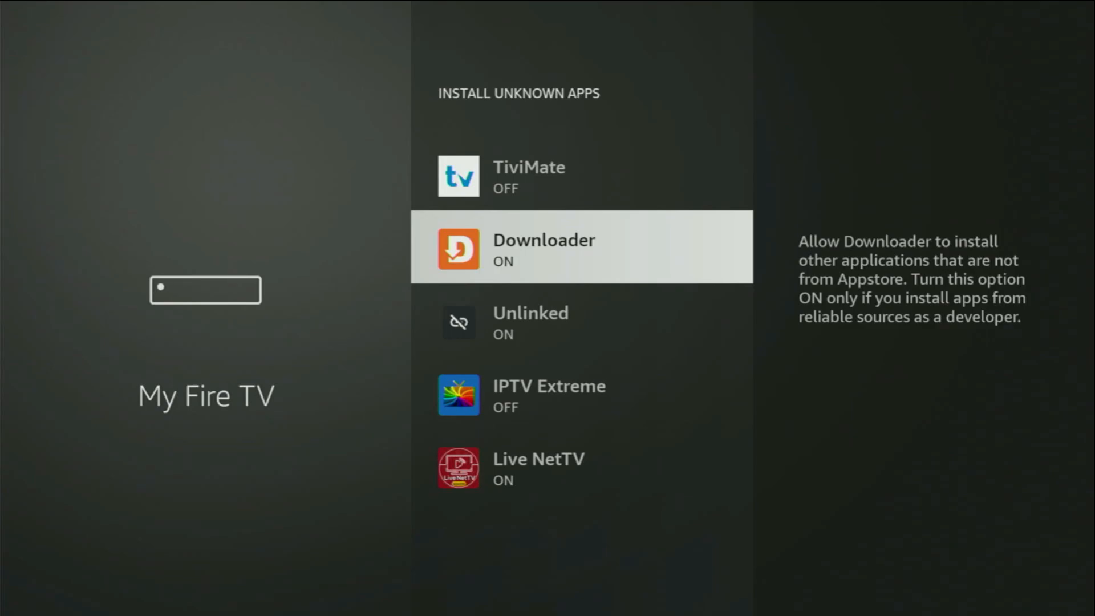
scroll("down", 3)
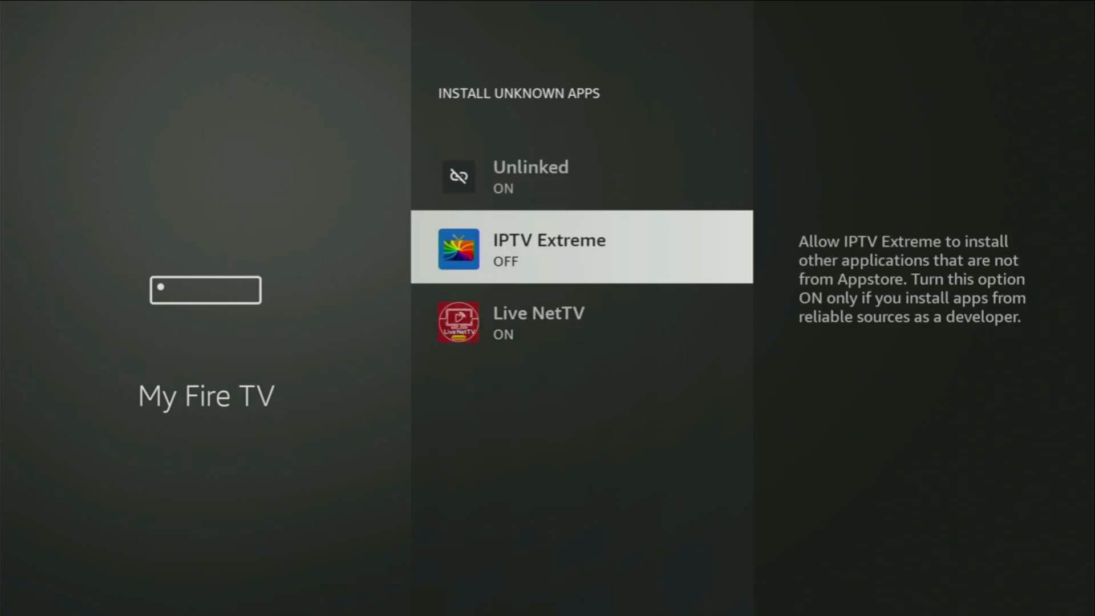
scroll("up", 3)
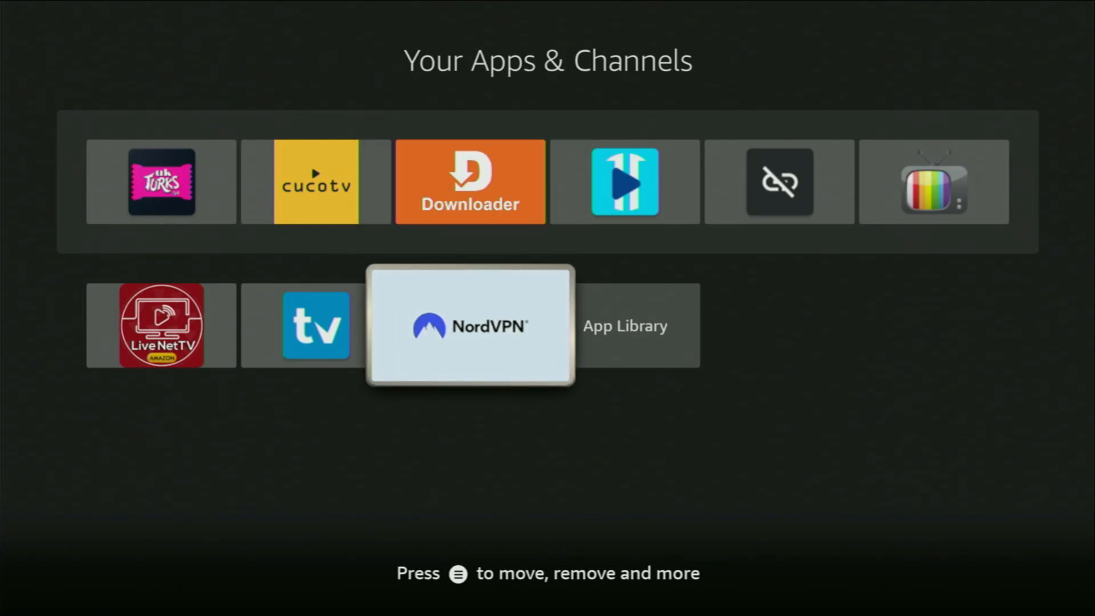
Launch NordVPN, connect to the Czech Republic – Prague server and browse the country list.
left_click(469, 325)
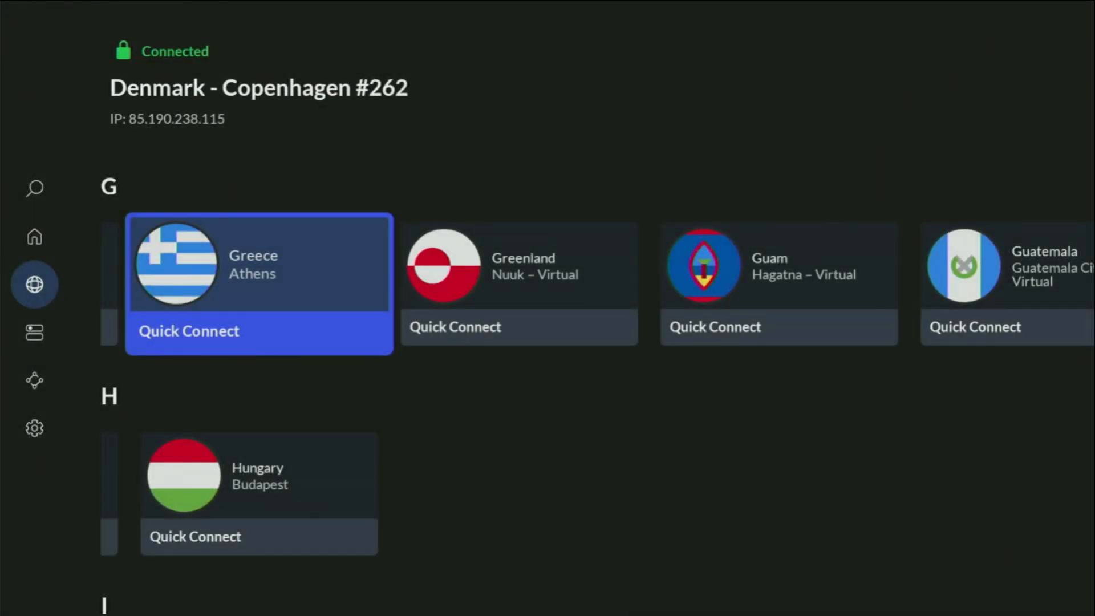
scroll("right", 3)
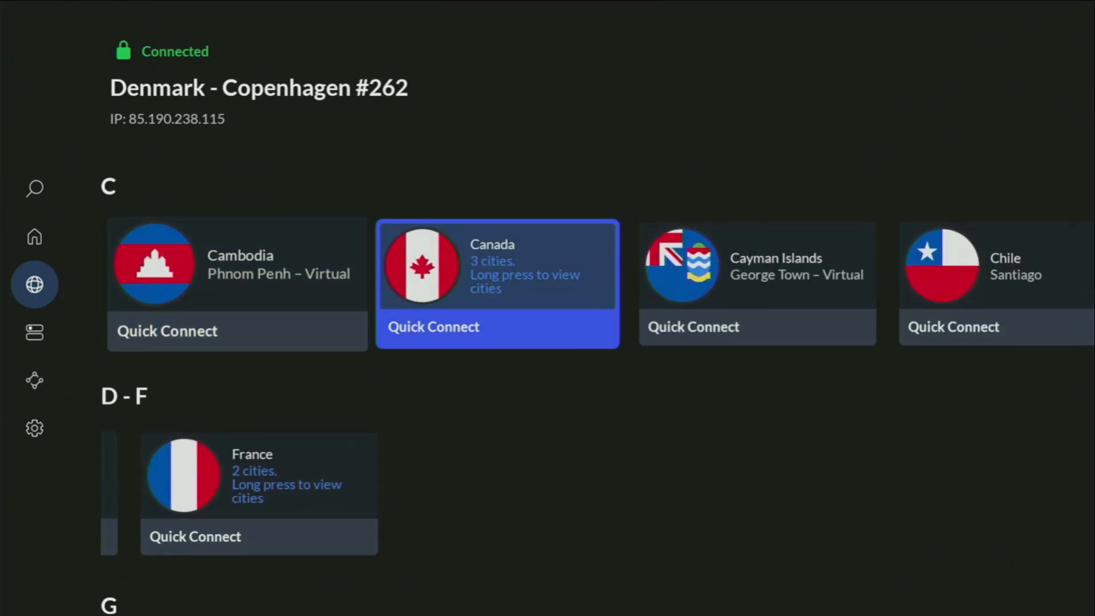
scroll("up", 3)
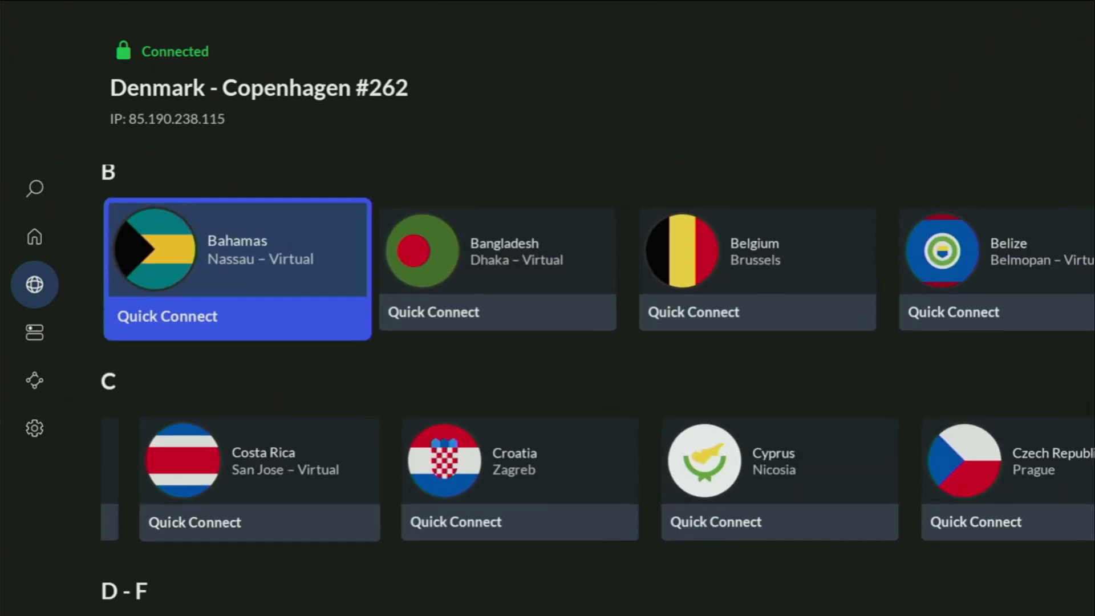
scroll("up", 3)
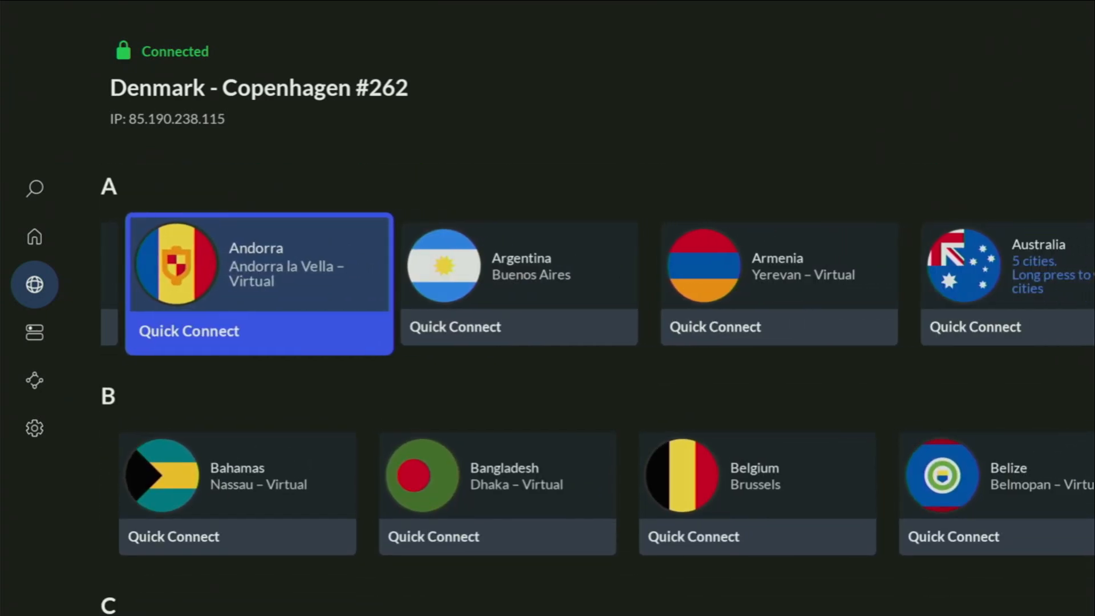
scroll("right", 3)
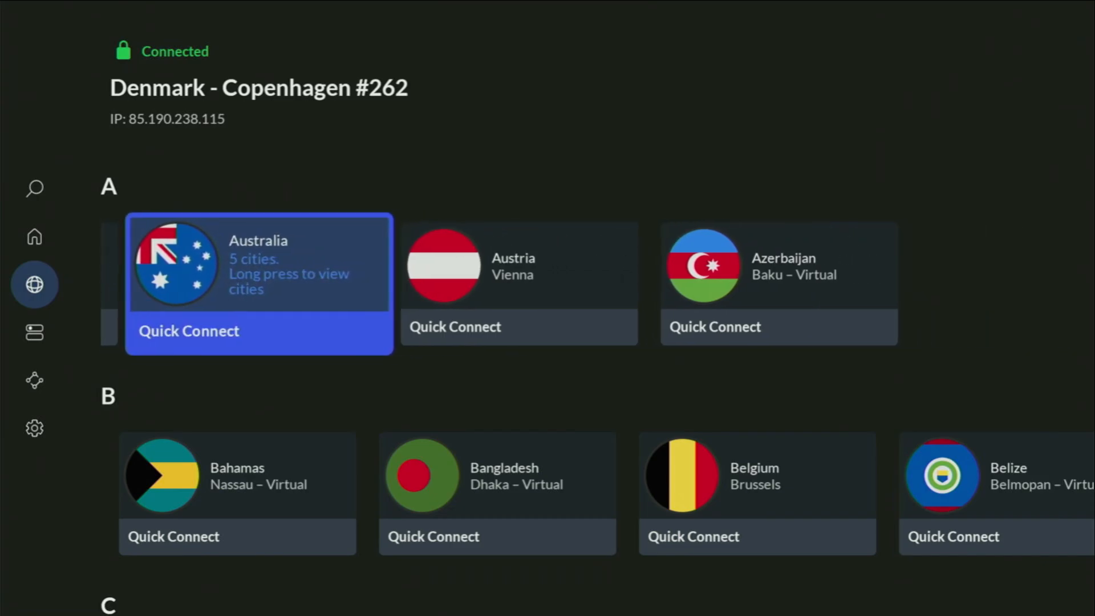
scroll("down", 3)
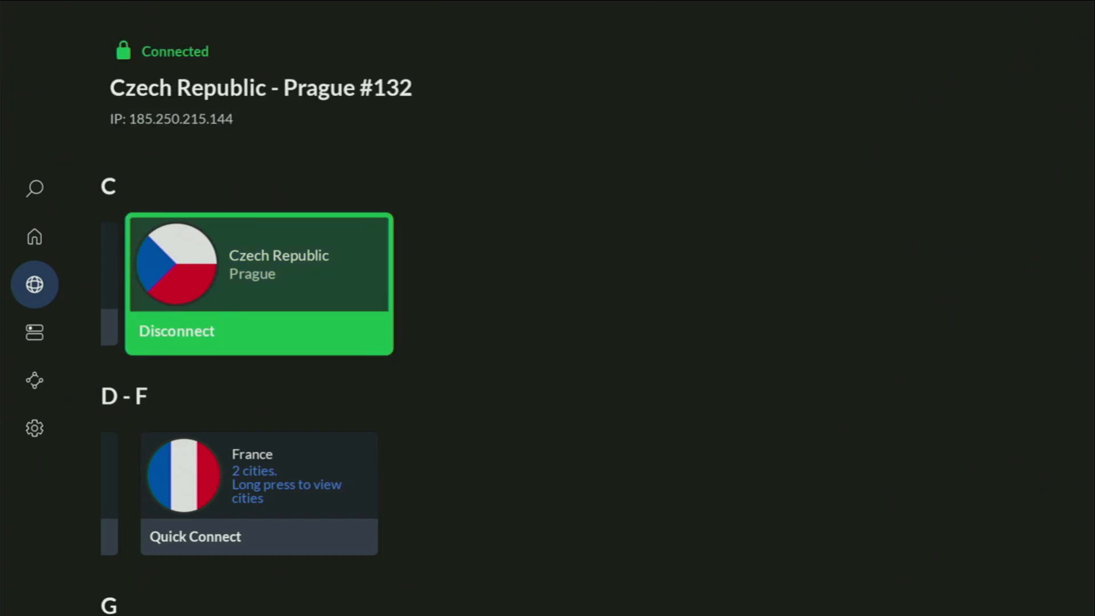
scroll("up", 3)
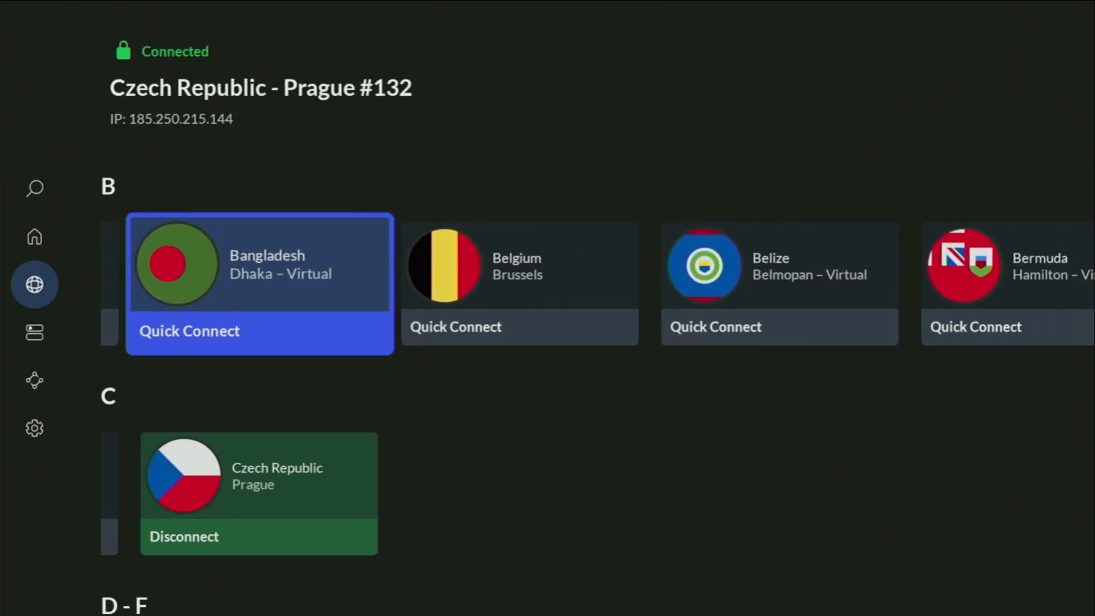
scroll("left", 3)
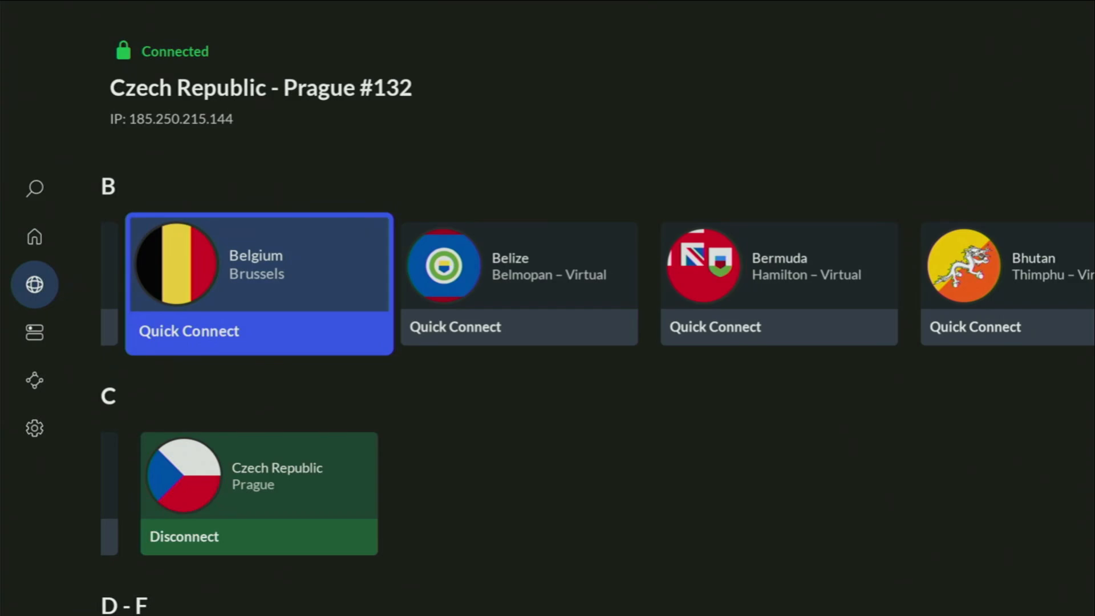
scroll("right", 3)
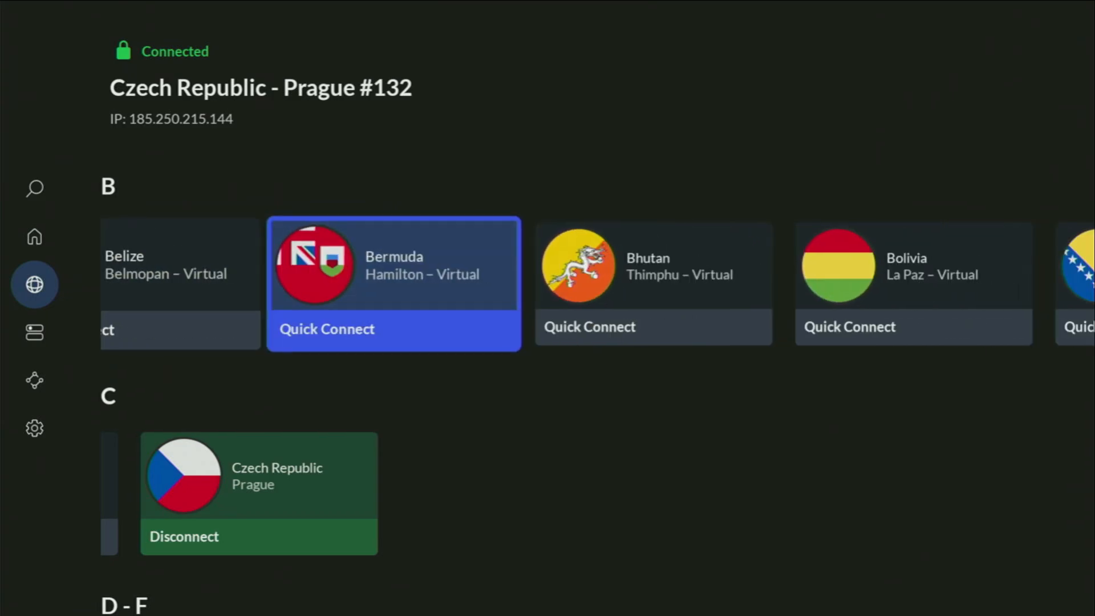
scroll("right", 3)
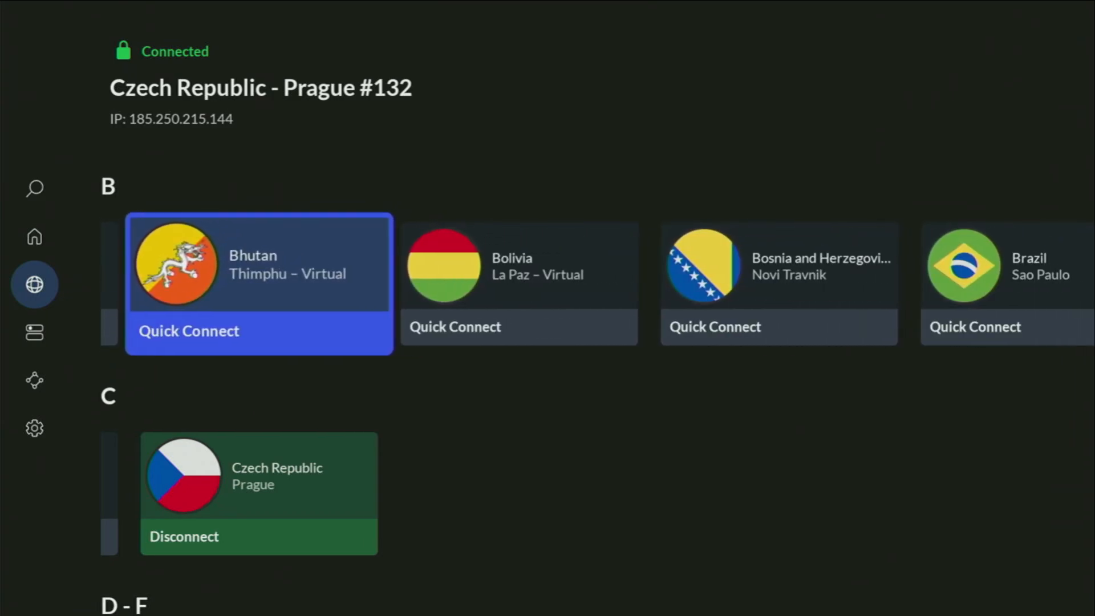
scroll("up", 3)
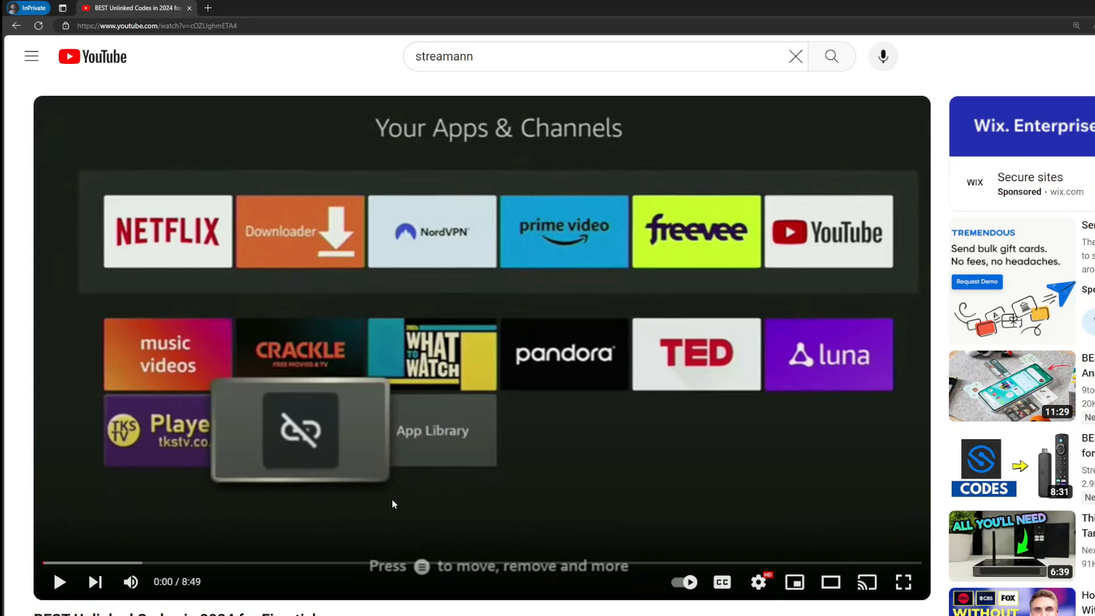
Scroll to the pinned comment and select the topvpnoffer.com NordVPN offer link.
scroll("down", 3)
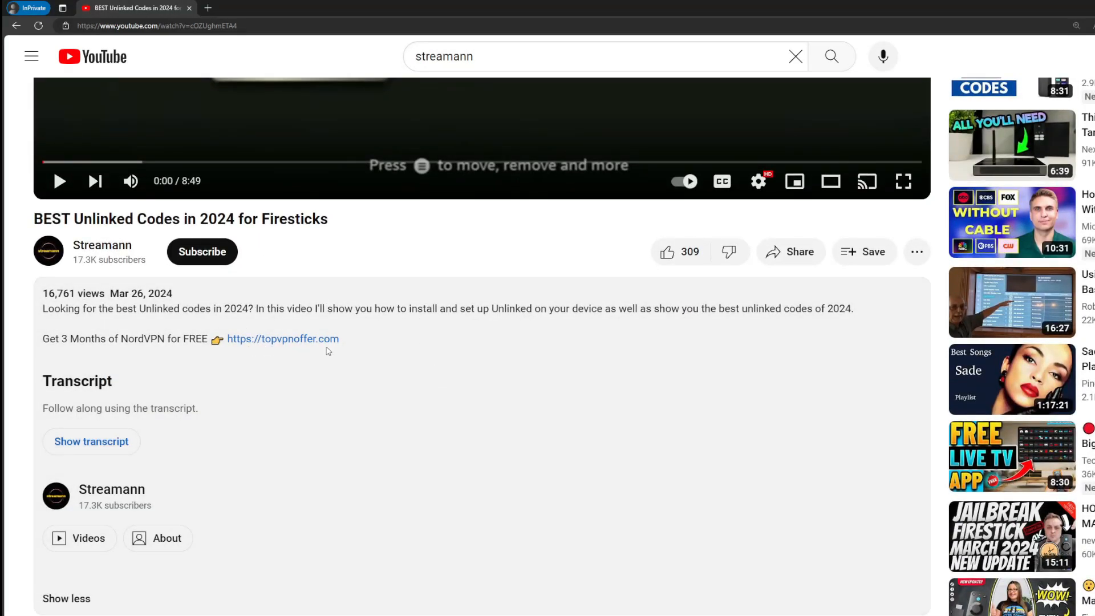
scroll("down", 3)
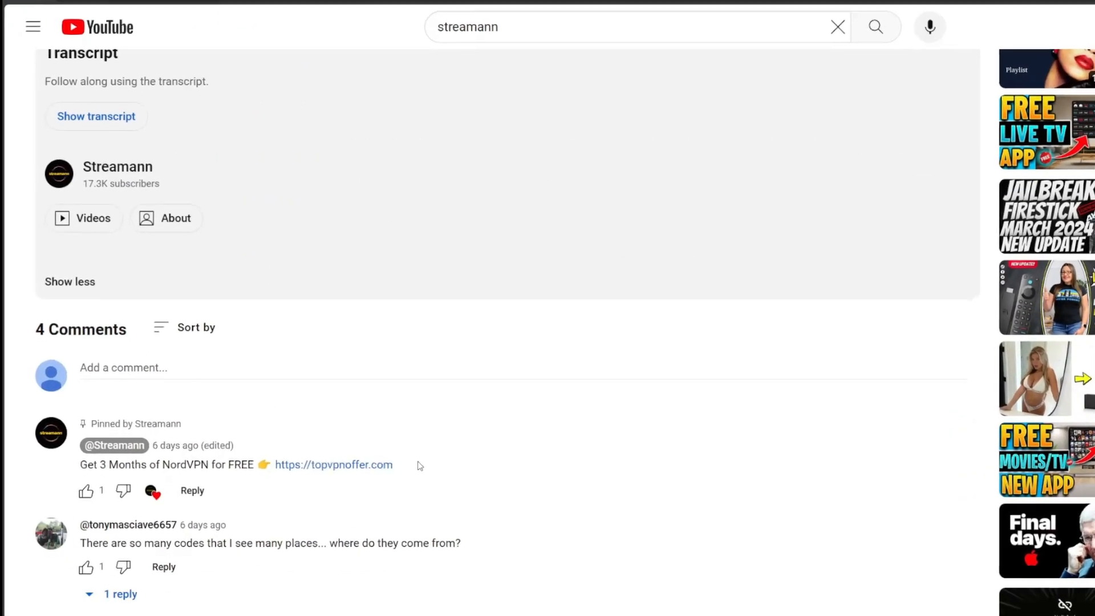
double_click(334, 465)
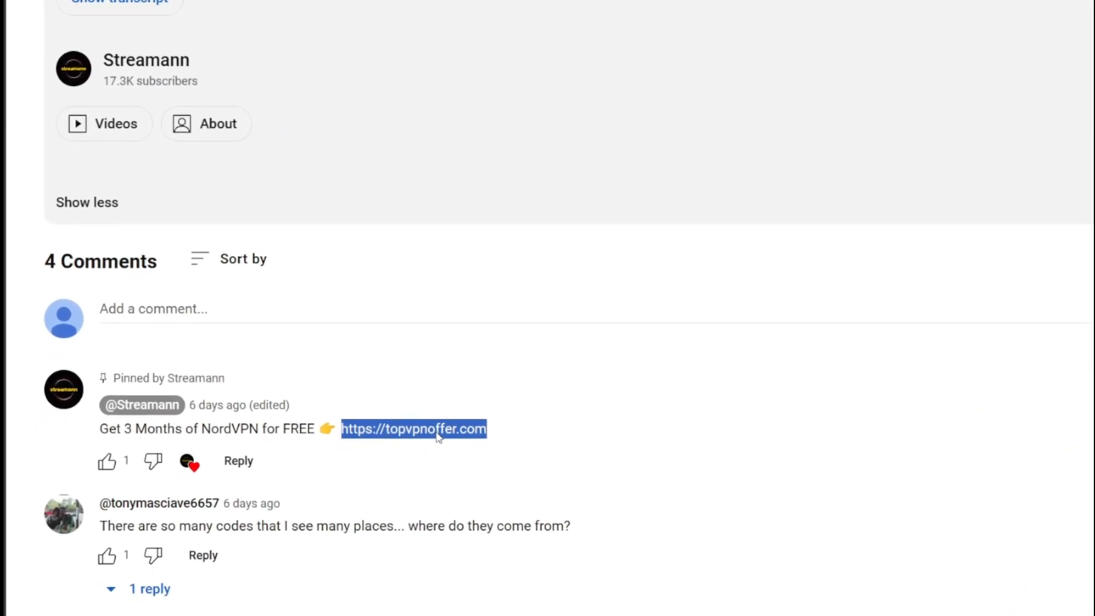
left_click(413, 429)
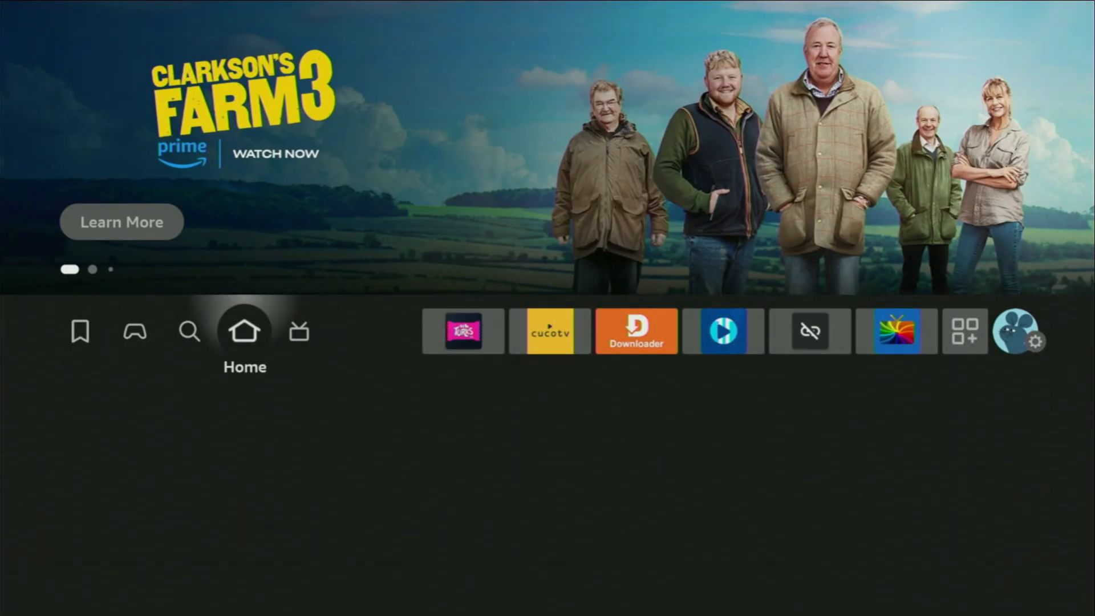
In Downloader, enter short code 492152 and let the redirect to the FlixVision APK run.
left_click(635, 331)
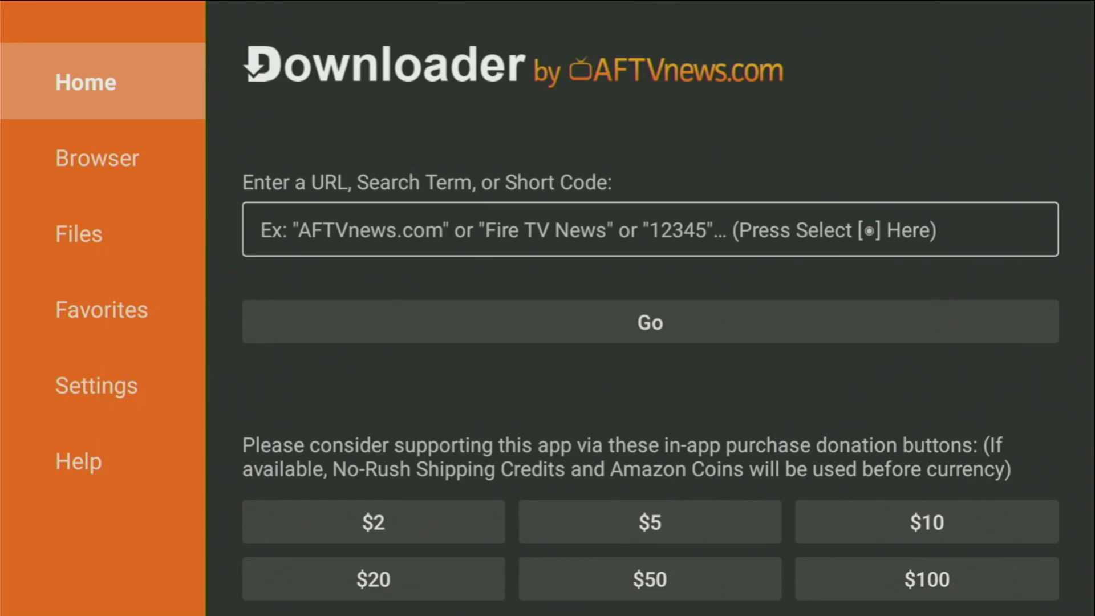
left_click(97, 157)
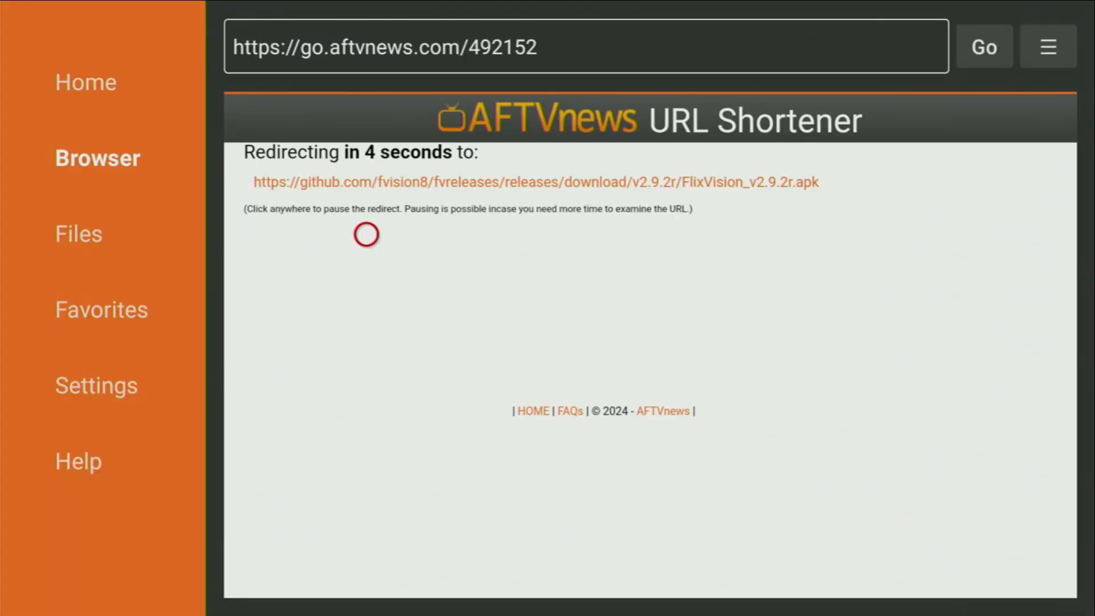
left_click(1048, 46)
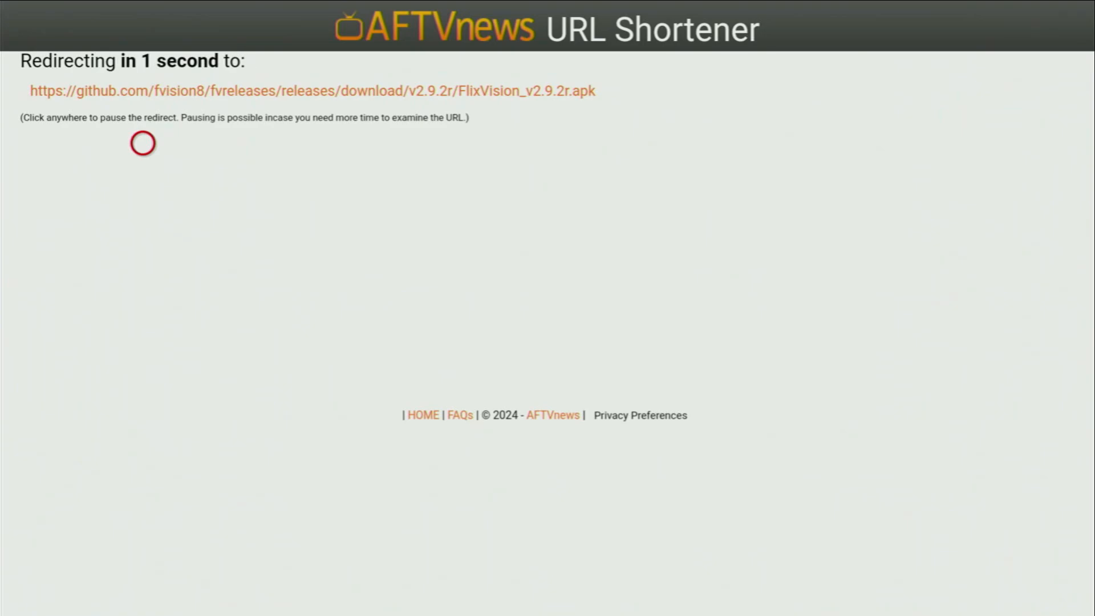
mouse_move(734, 142)
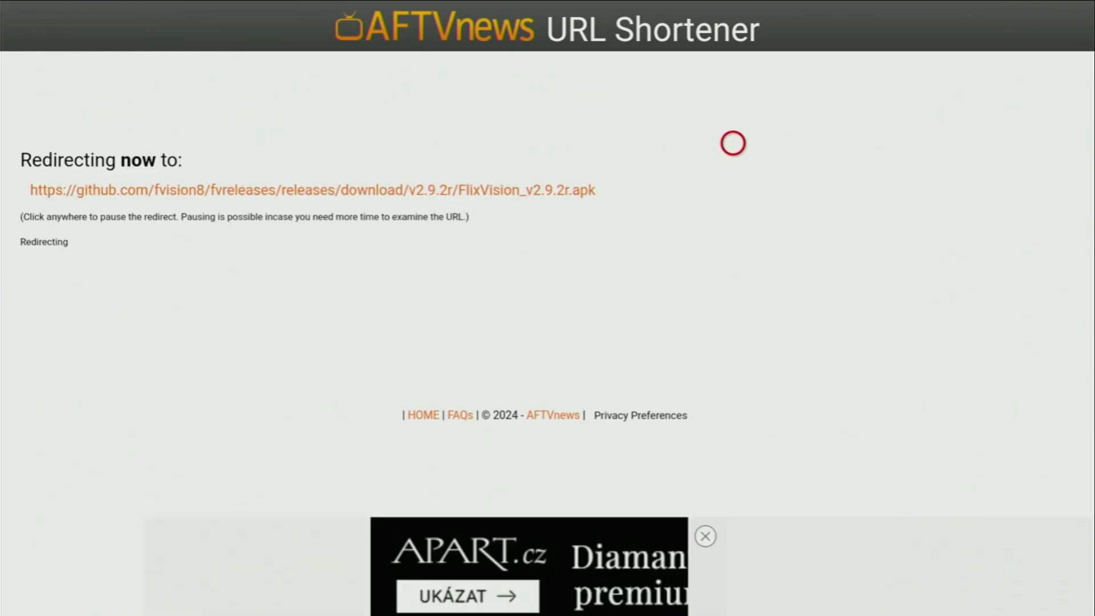
left_click(311, 190)
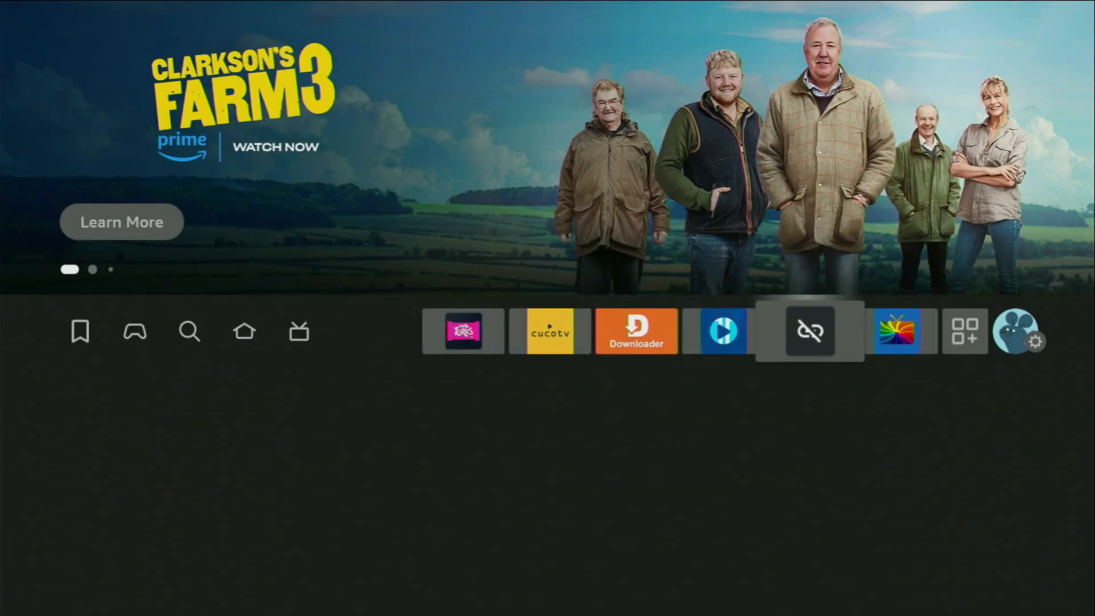
Show Your Apps & Channels with the new FlixVision app listed beside Downloader and NordVPN.
left_click(965, 331)
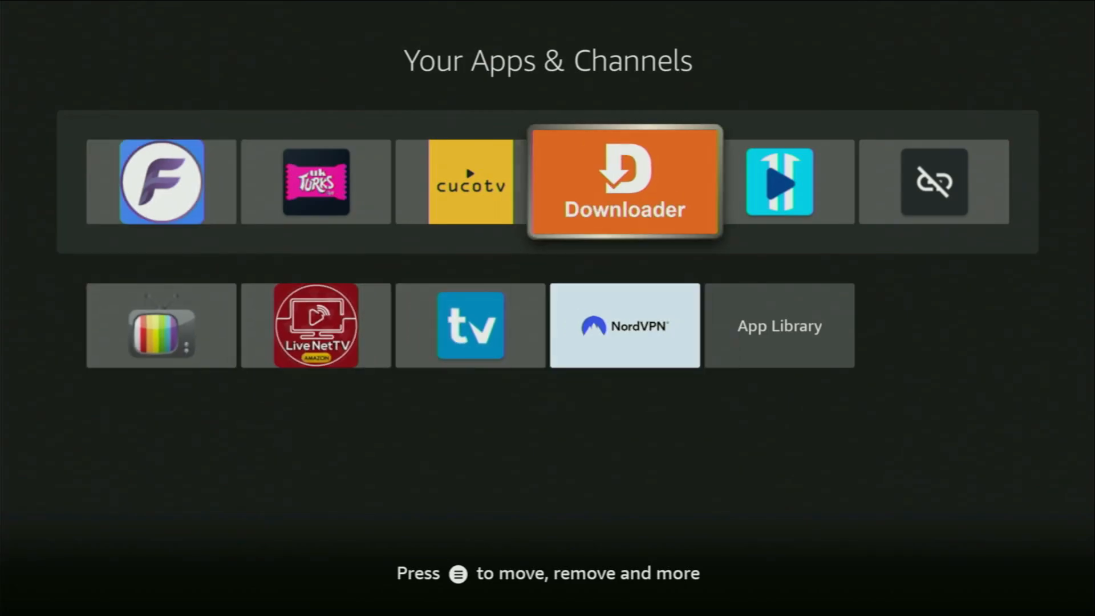
Clear the old code and submit short code 49074, reaching the paused AFTVnews redirect page.
left_click(624, 182)
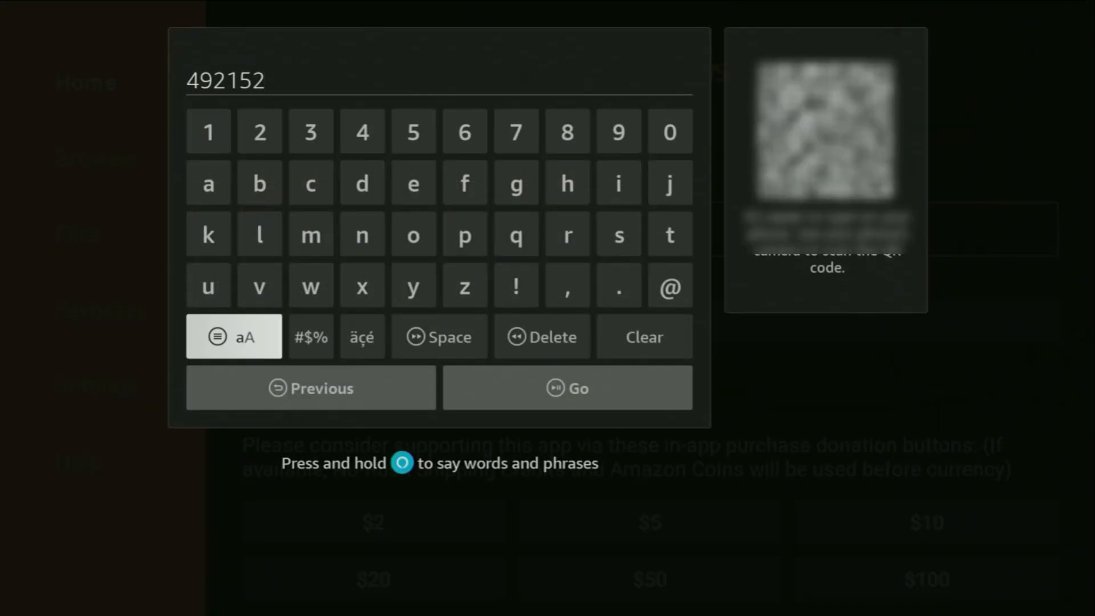
left_click(644, 335)
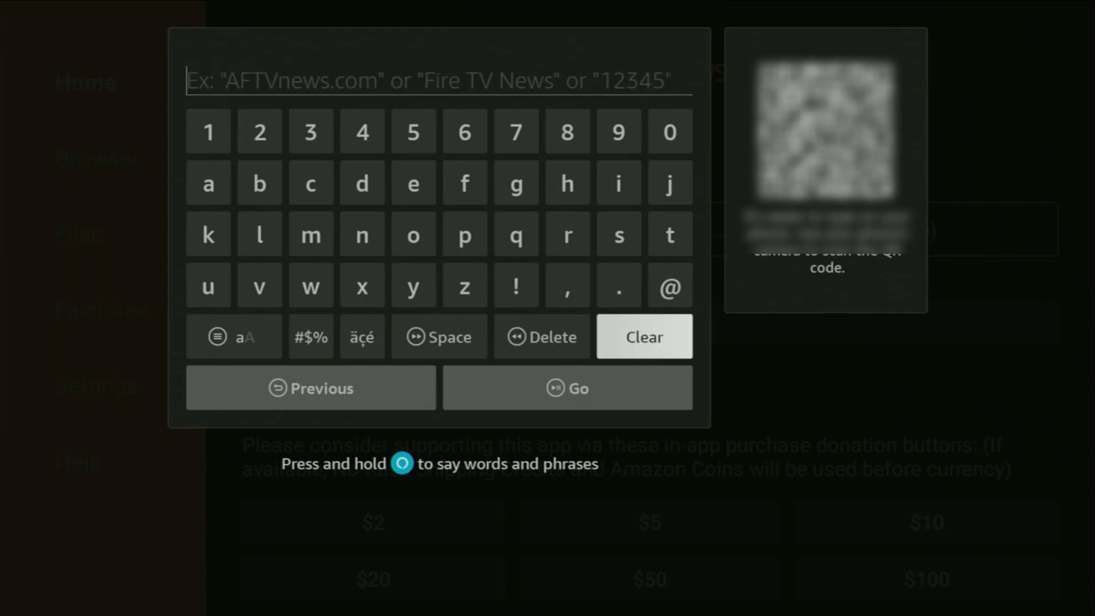
mouse_move(541, 337)
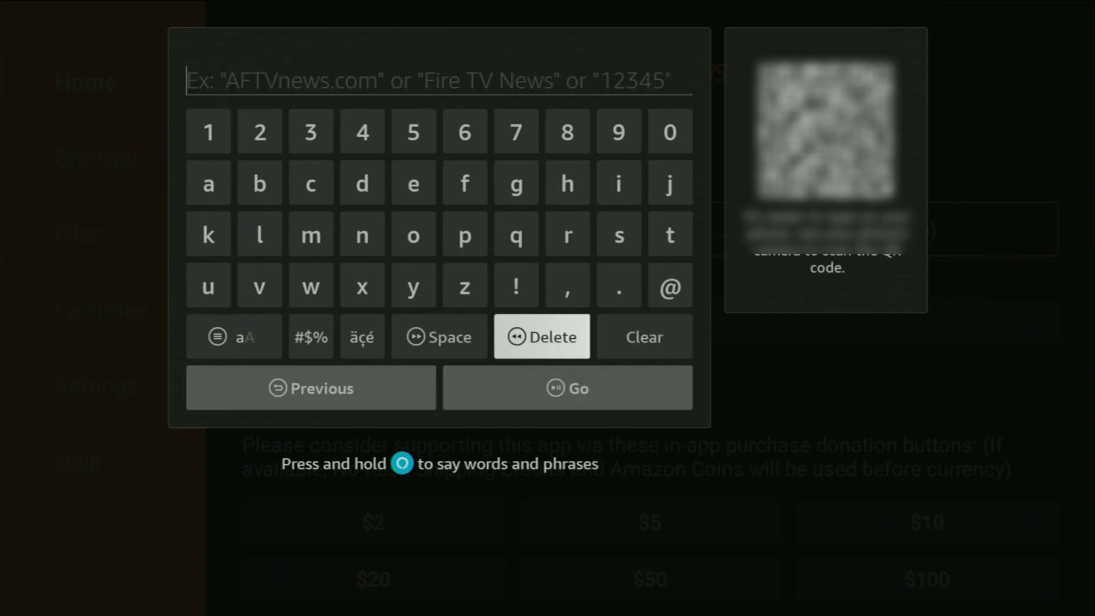
left_click(362, 131)
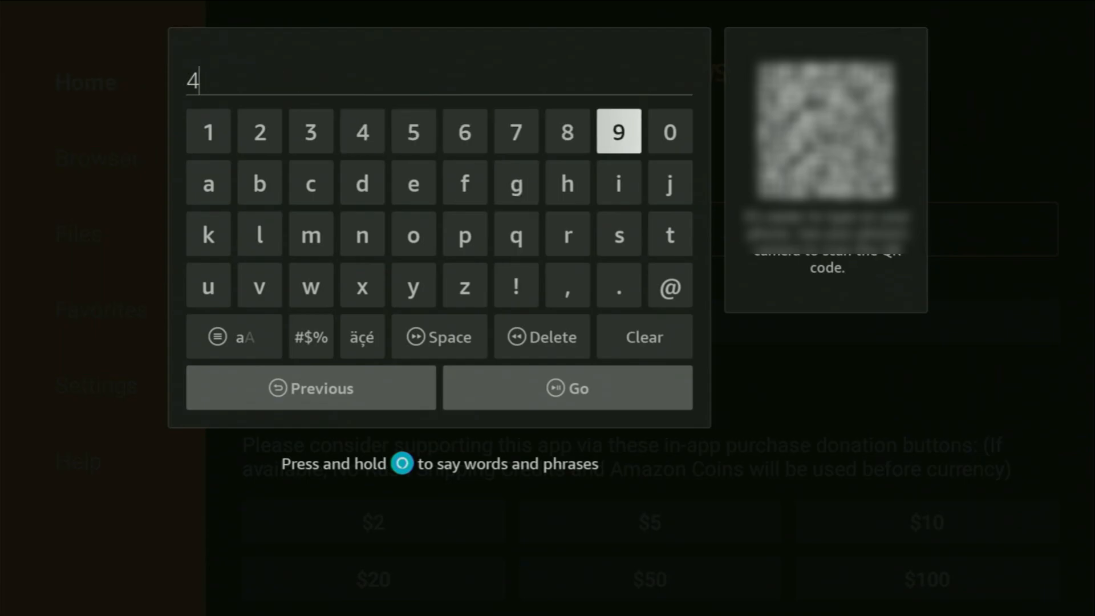
left_click(618, 131)
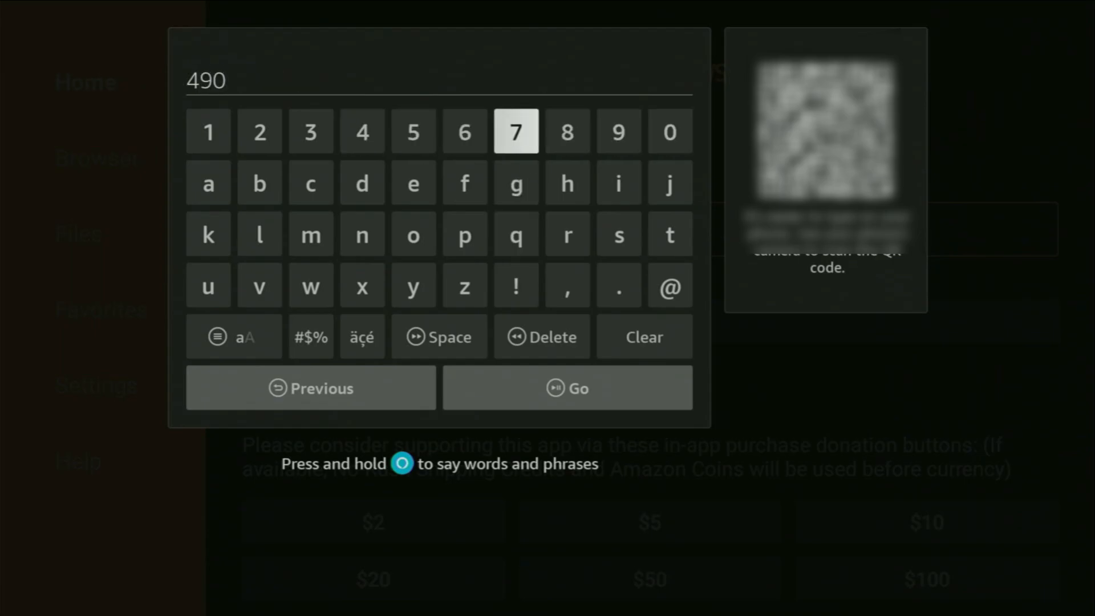
left_click(362, 132)
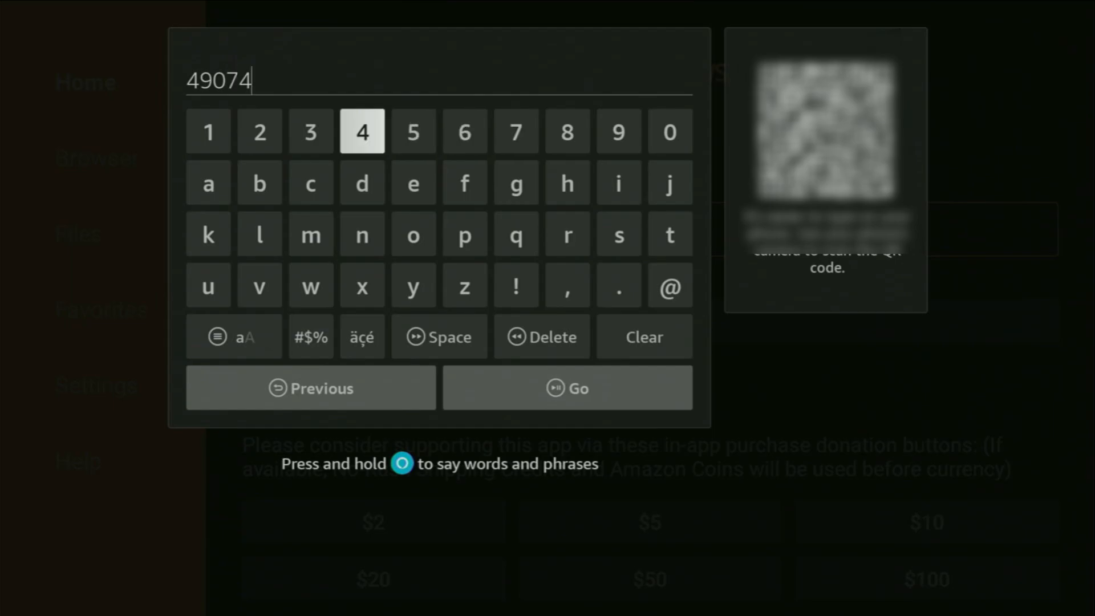
mouse_move(361, 337)
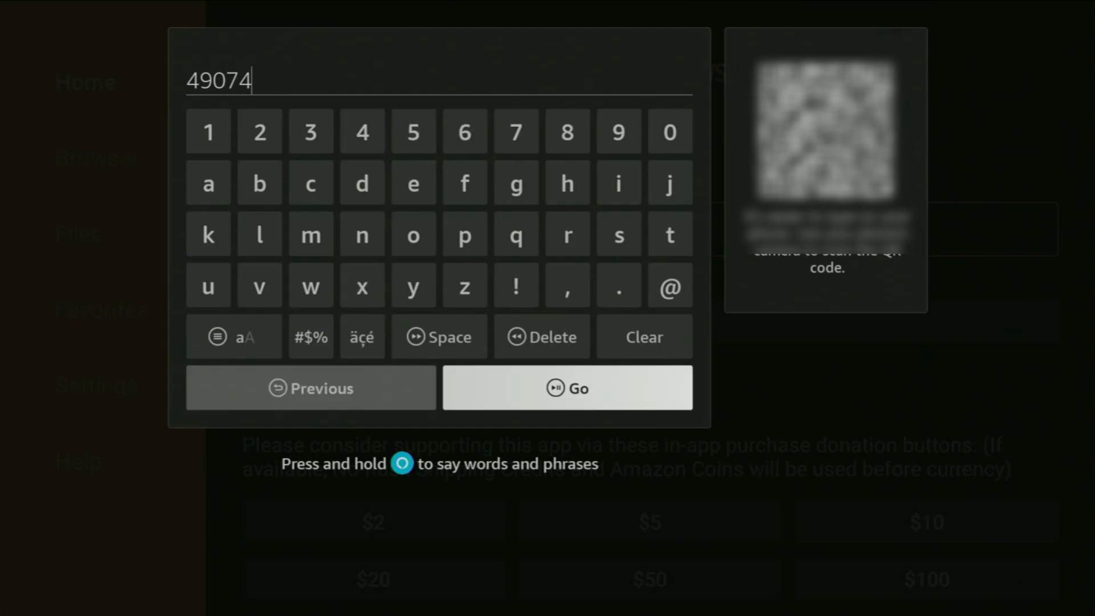
left_click(567, 388)
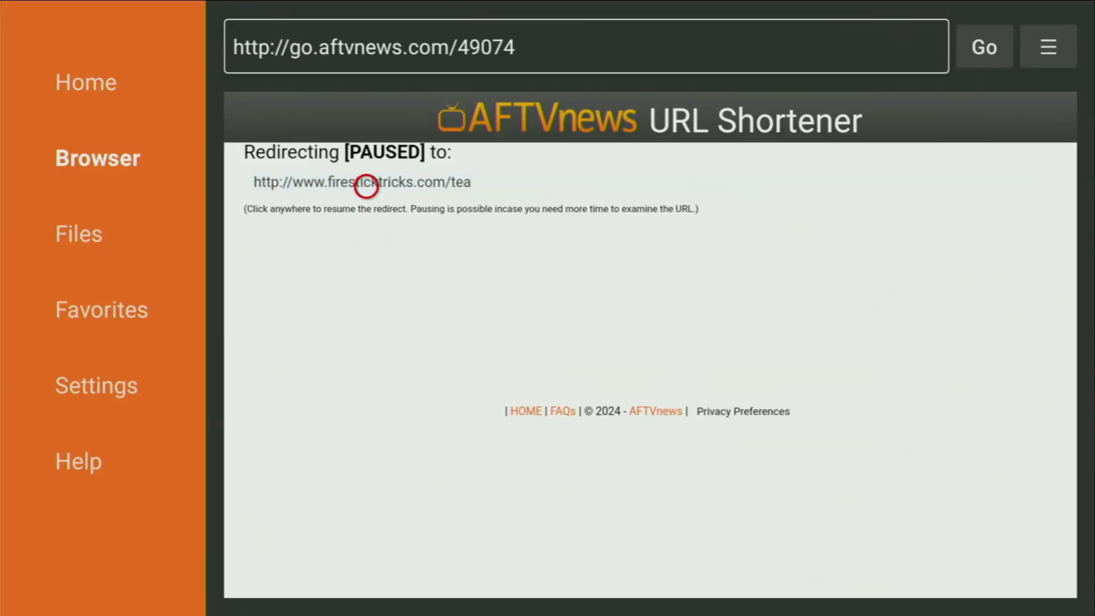
Resume the redirect to download teatv_10.8.1.apk, then delete the leftover apk file.
left_click(363, 185)
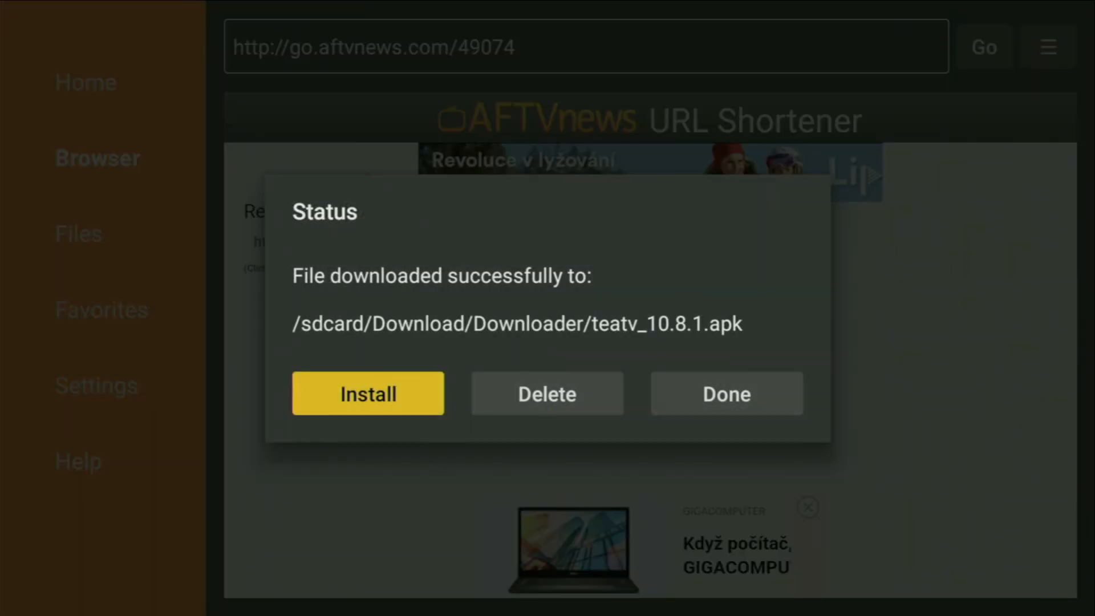
left_click(546, 394)
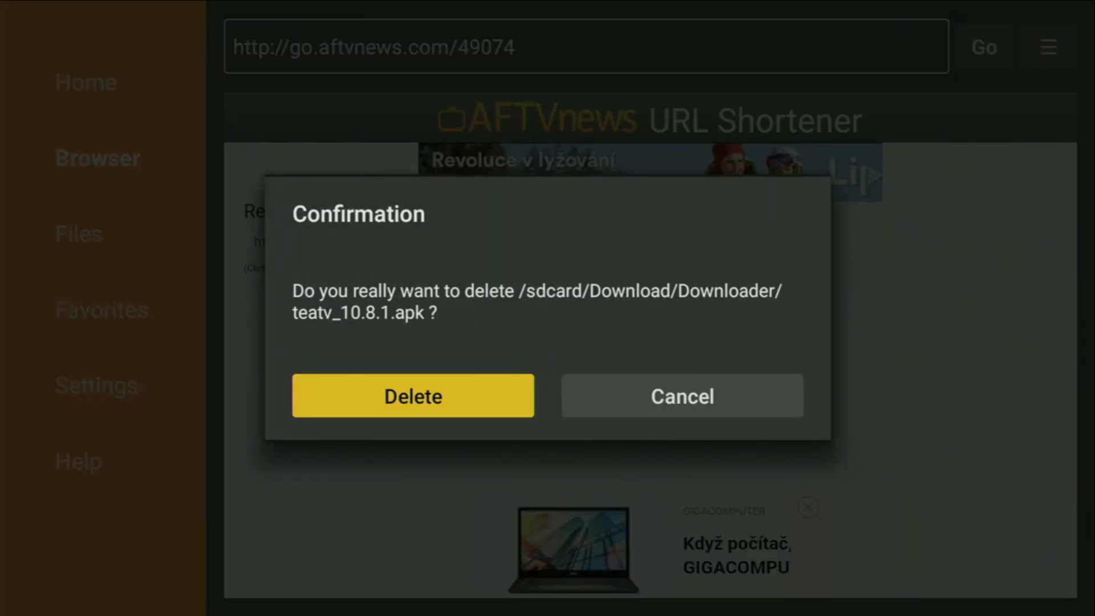
left_click(412, 395)
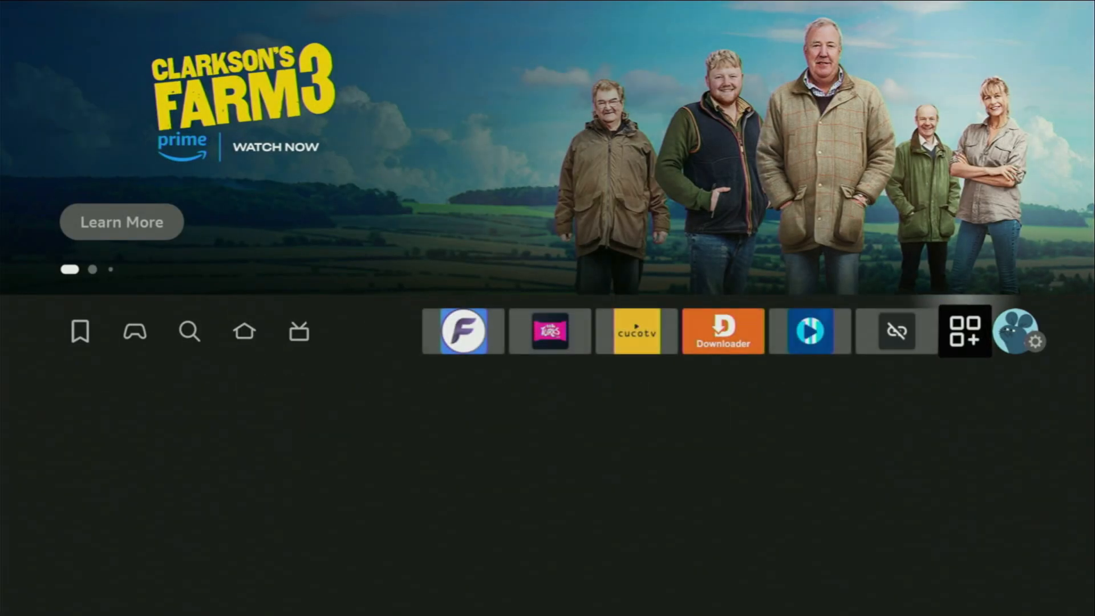
Launch Downloader from the home screen so its code entry shows 49074 again.
left_click(966, 331)
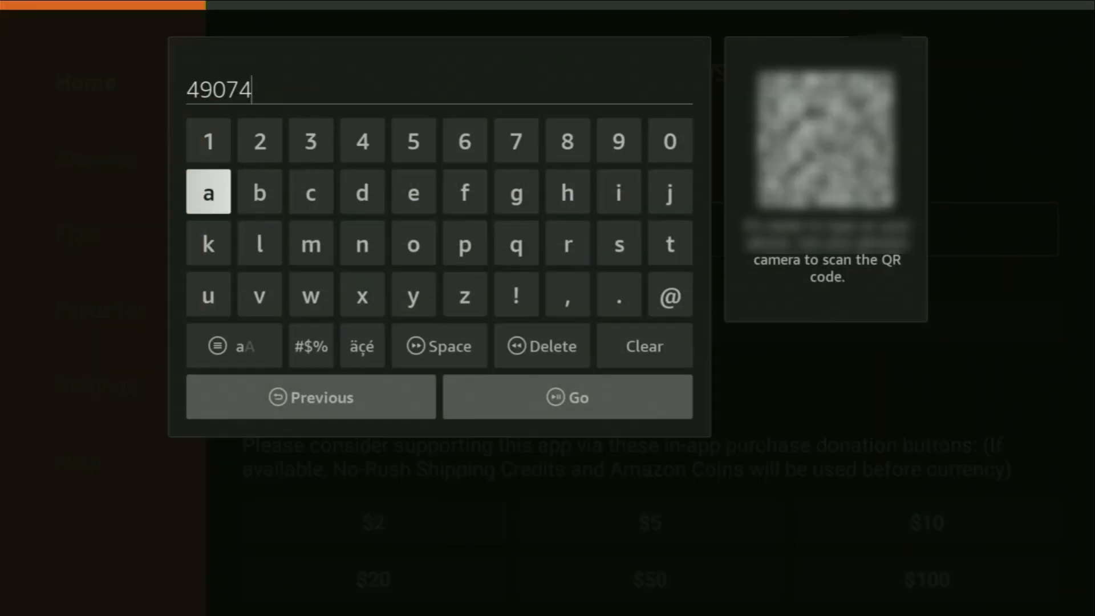
Replace code 49074 with 448580 and submit it to fetch that app.
left_click(642, 346)
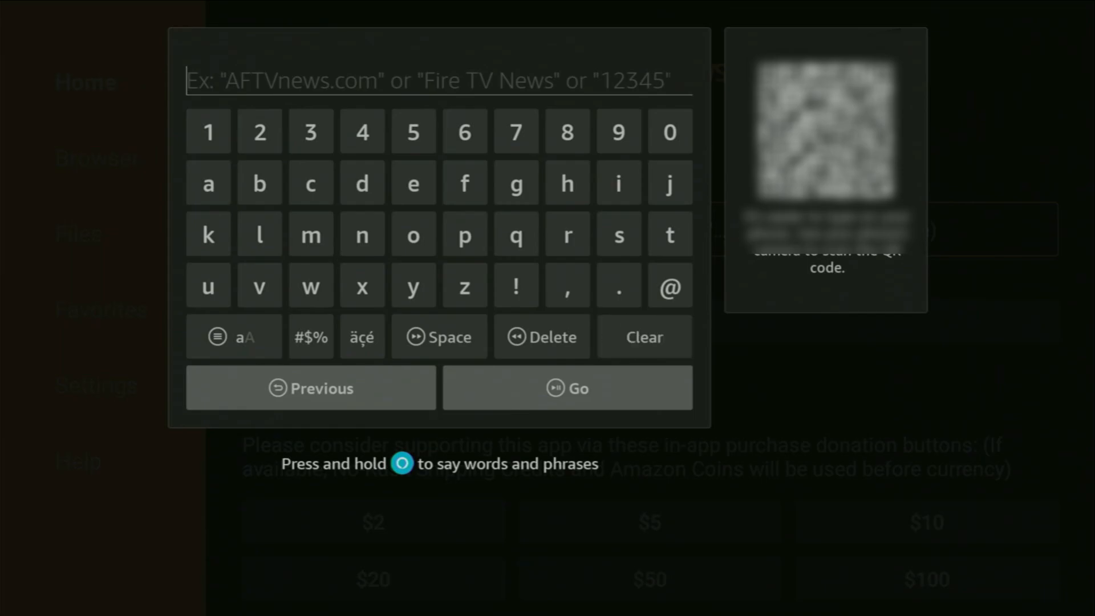
mouse_move(617, 131)
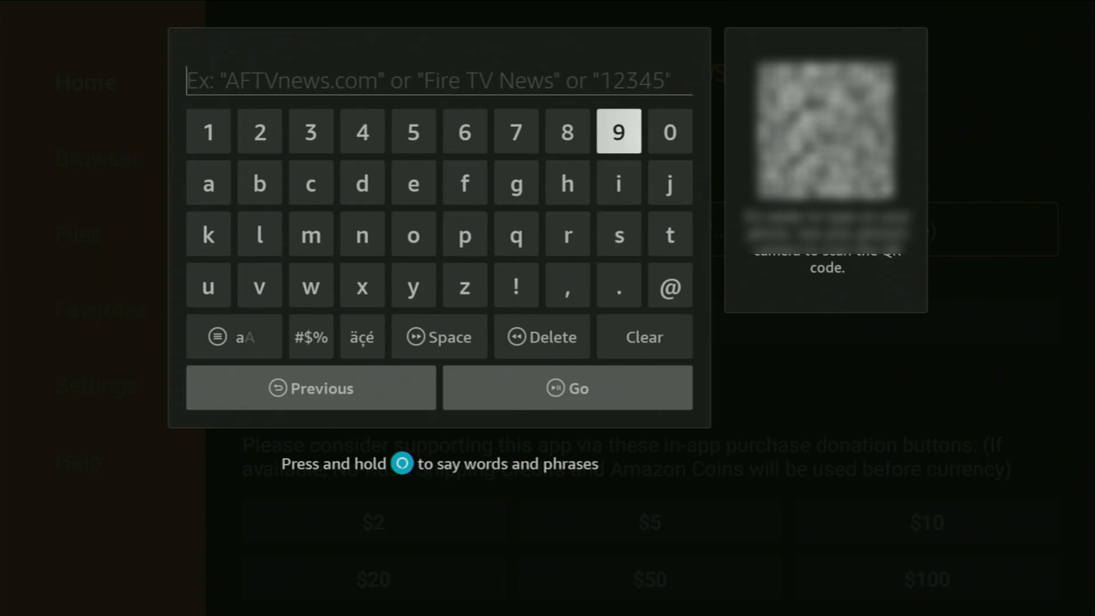
left_click(363, 131)
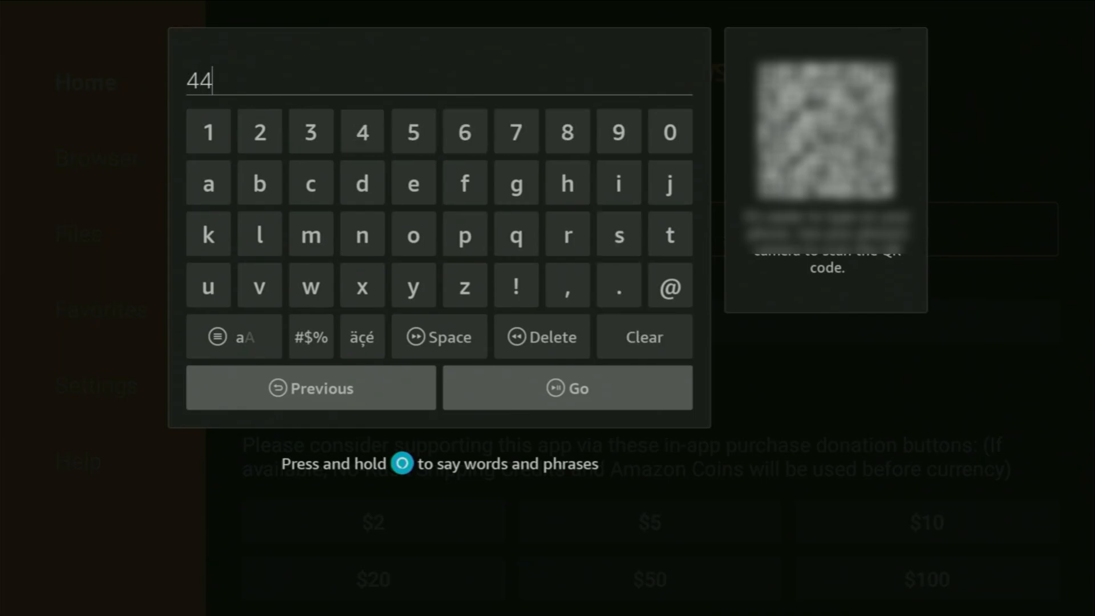
left_click(413, 131)
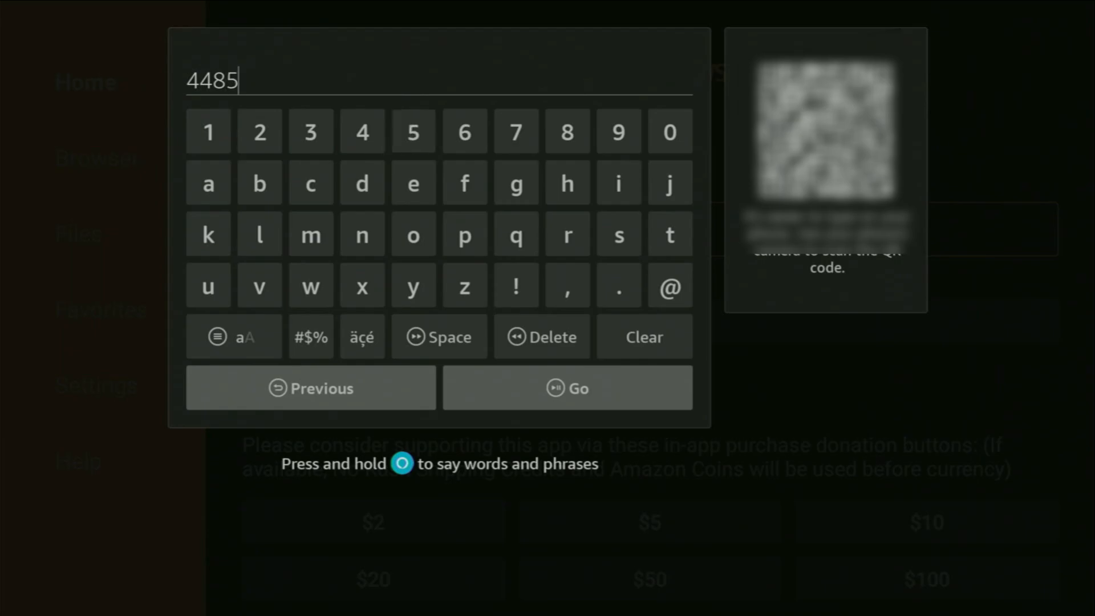
left_click(668, 131)
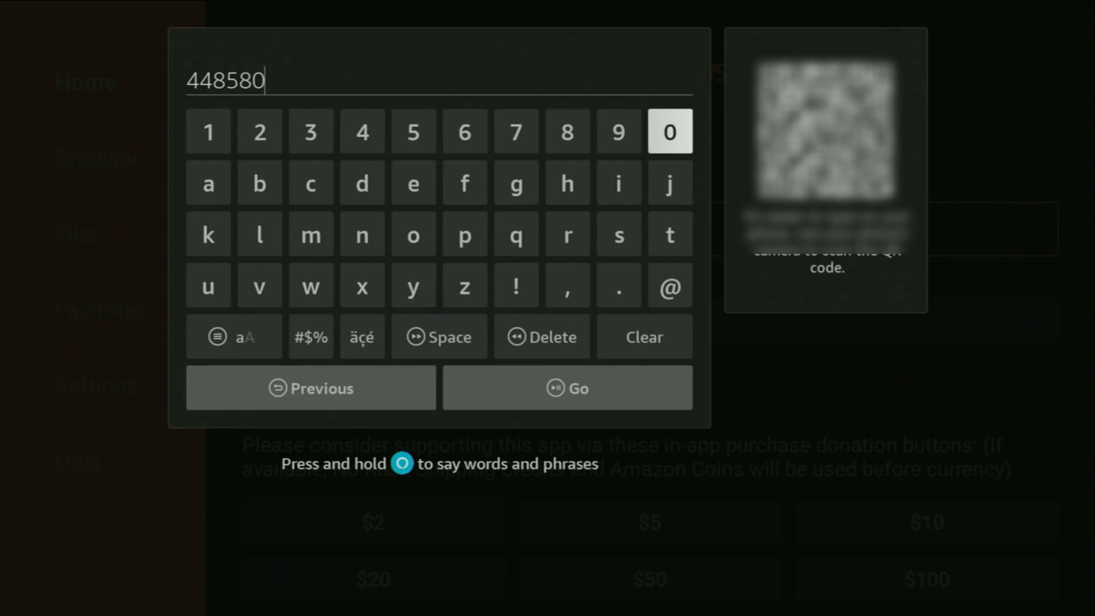
mouse_move(670, 286)
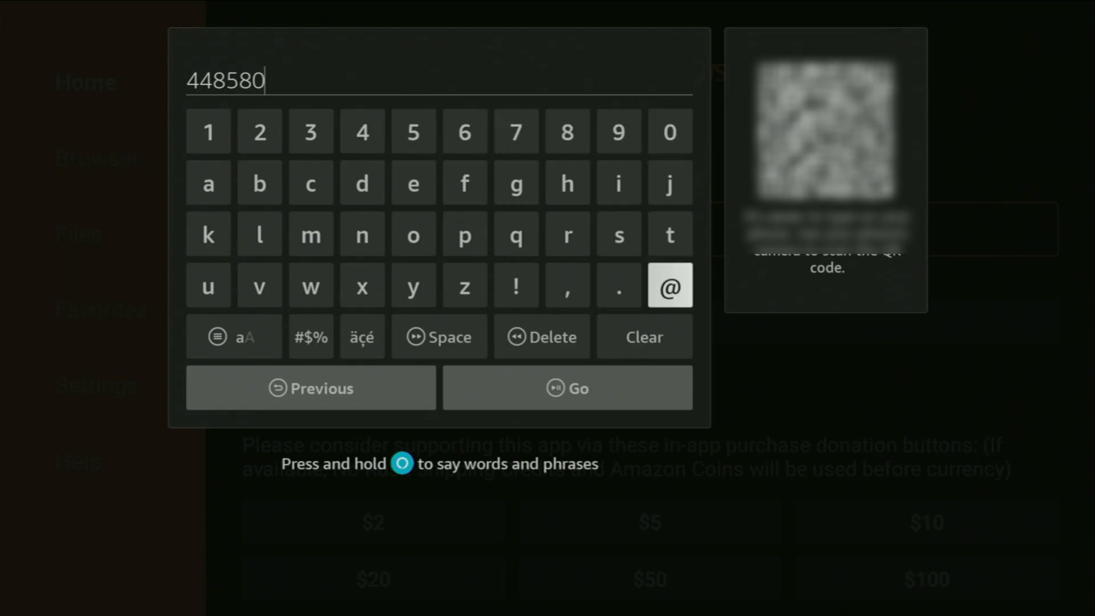
left_click(567, 388)
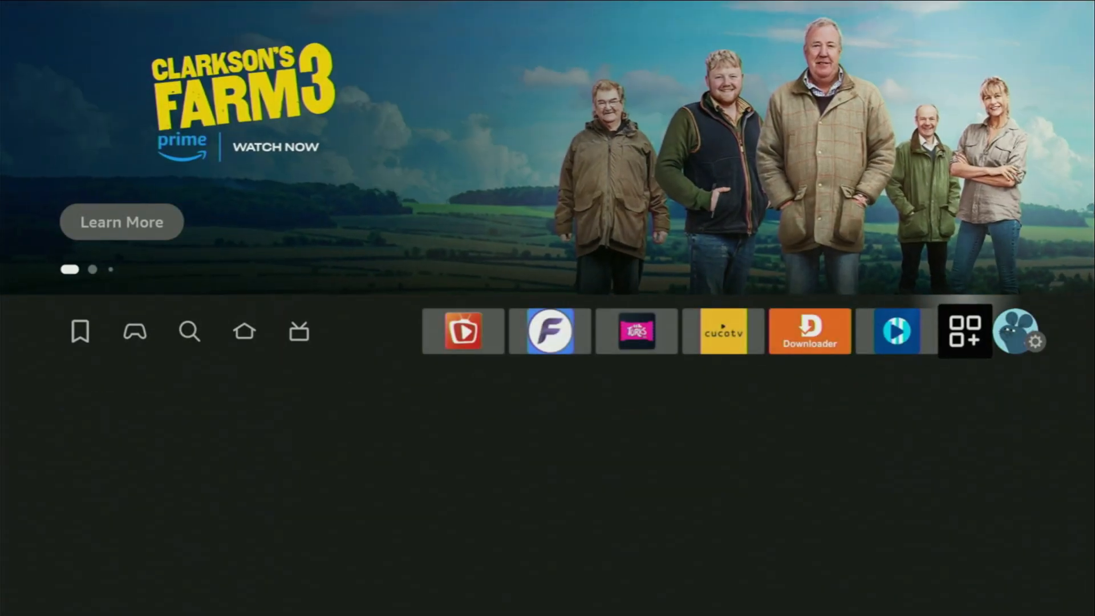
Go into Your Apps & Channels, put Sports Fire first, and launch Downloader from the list.
left_click(966, 331)
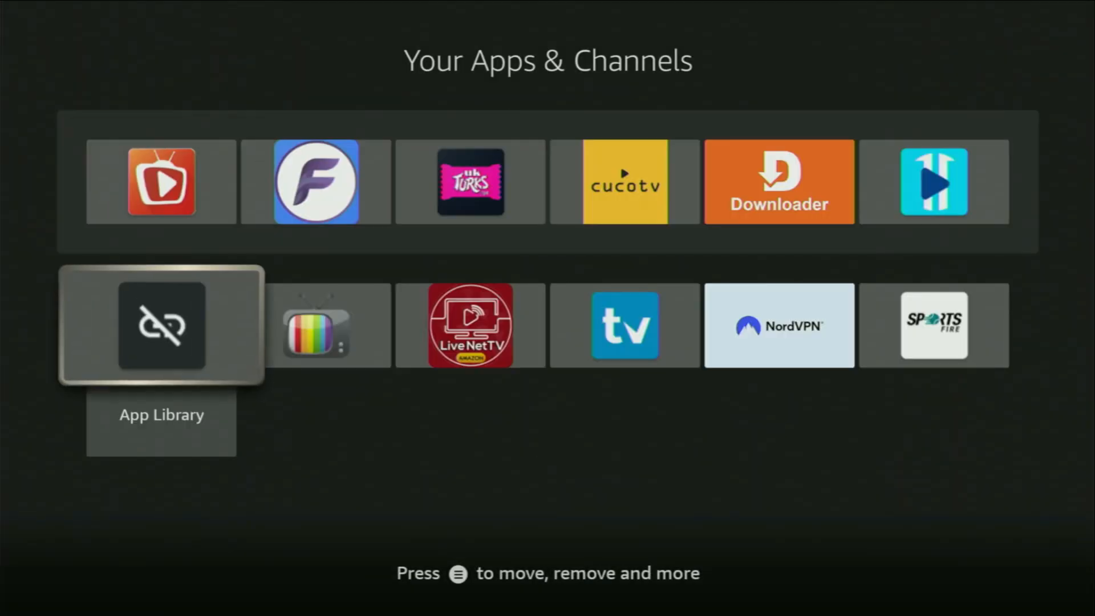
scroll("right", 3)
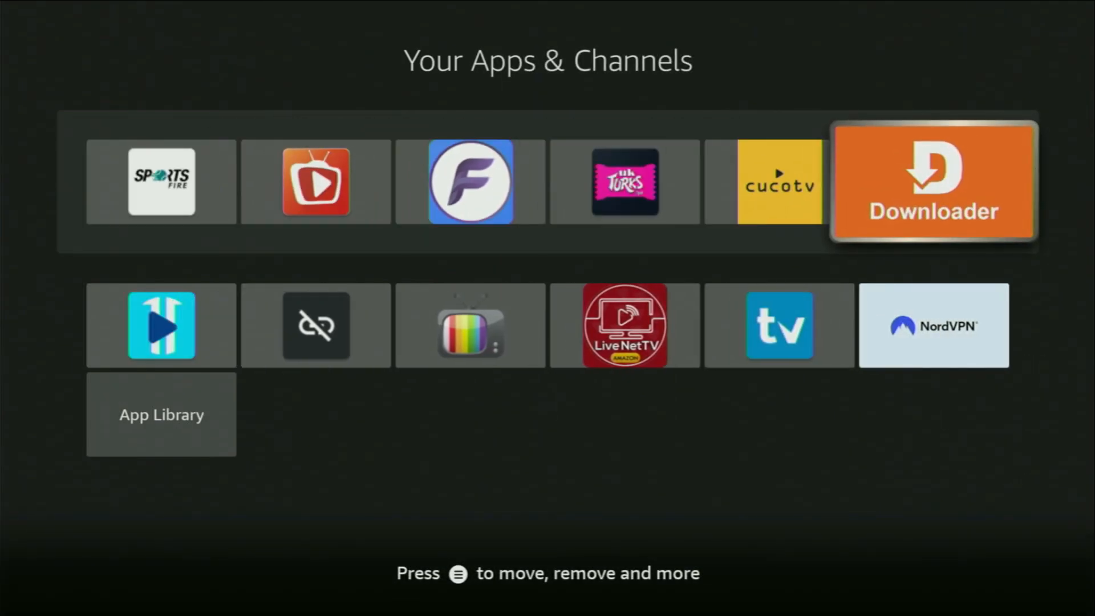
left_click(933, 182)
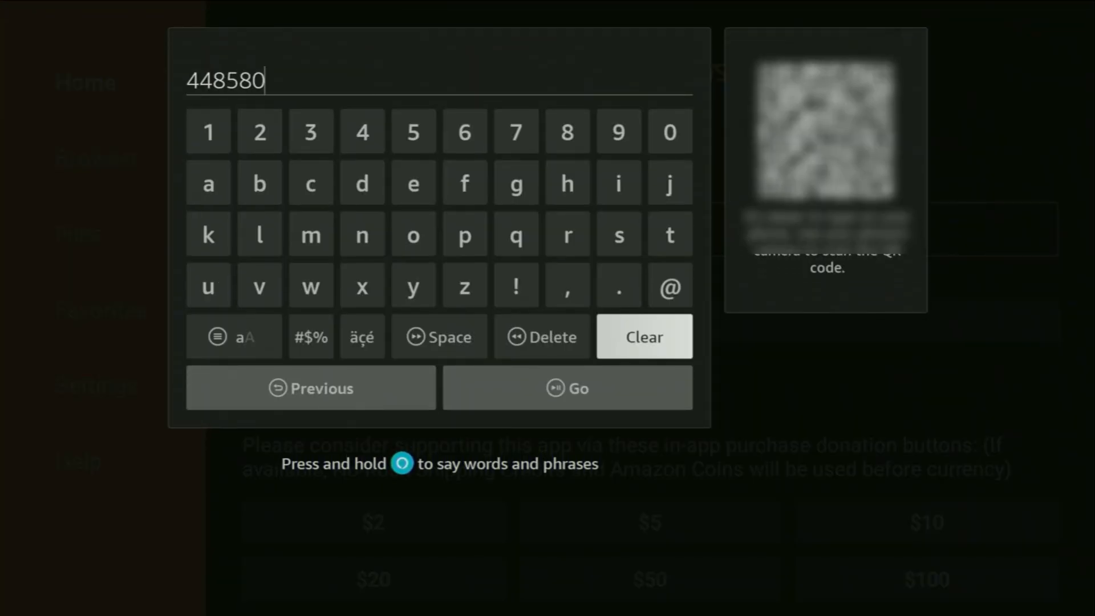
left_click(643, 336)
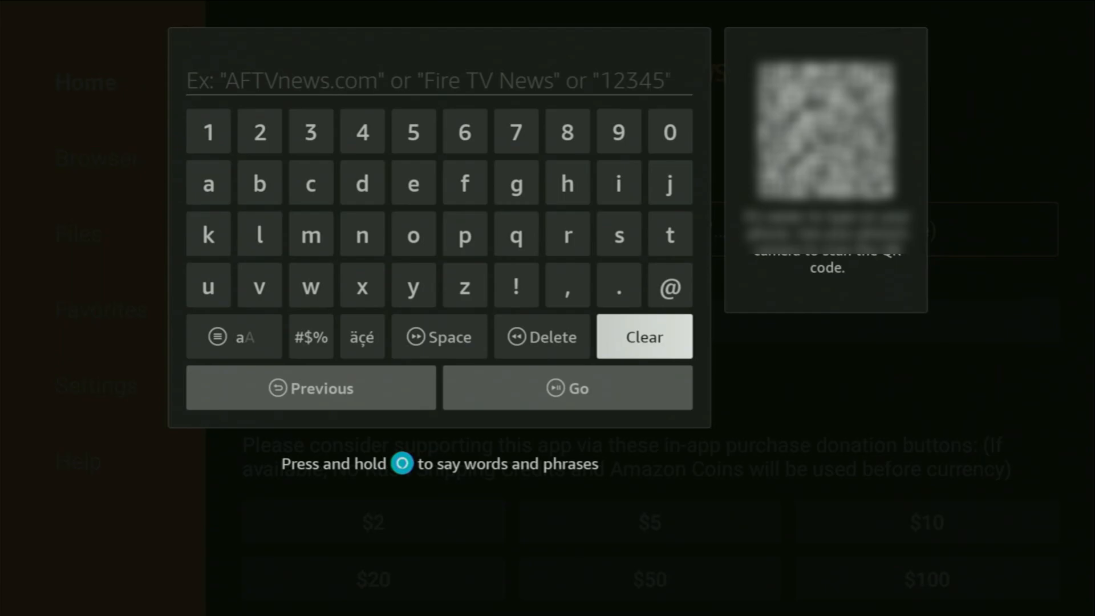
mouse_move(310, 182)
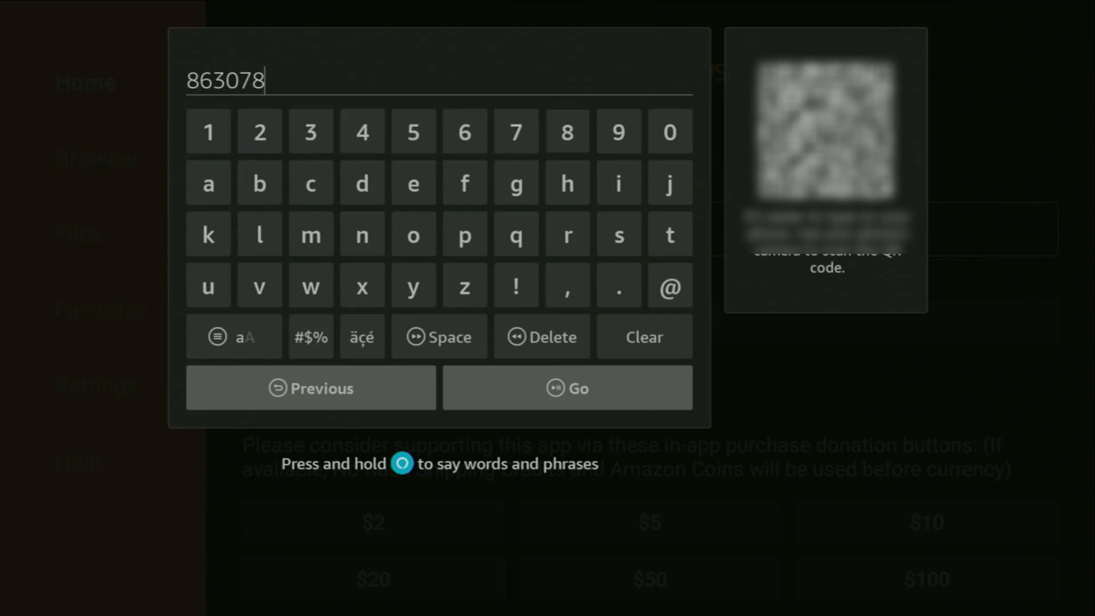
mouse_move(567, 234)
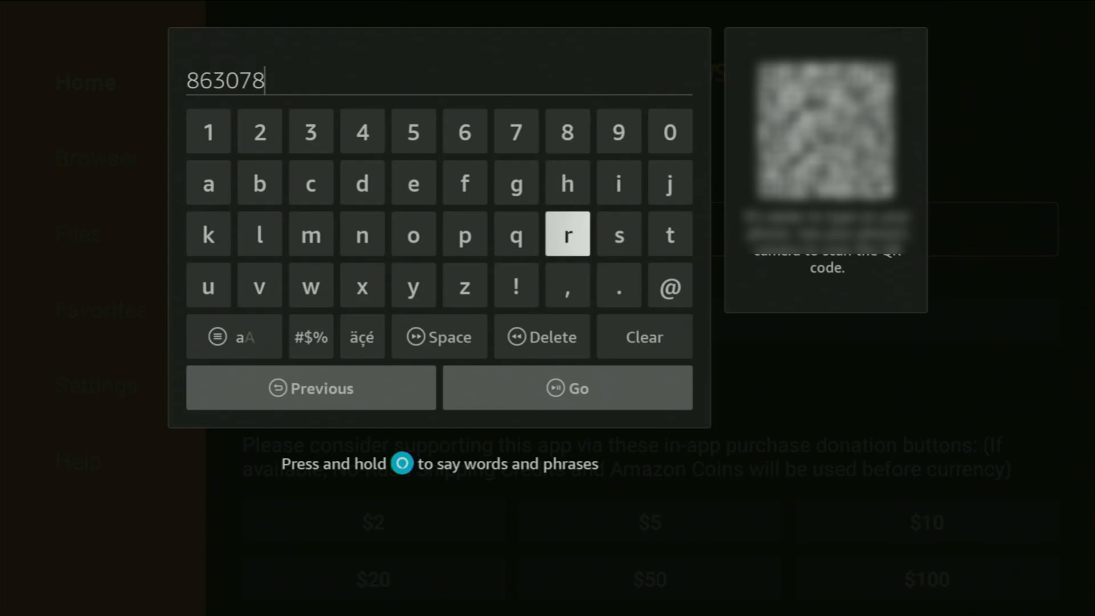
mouse_move(567, 388)
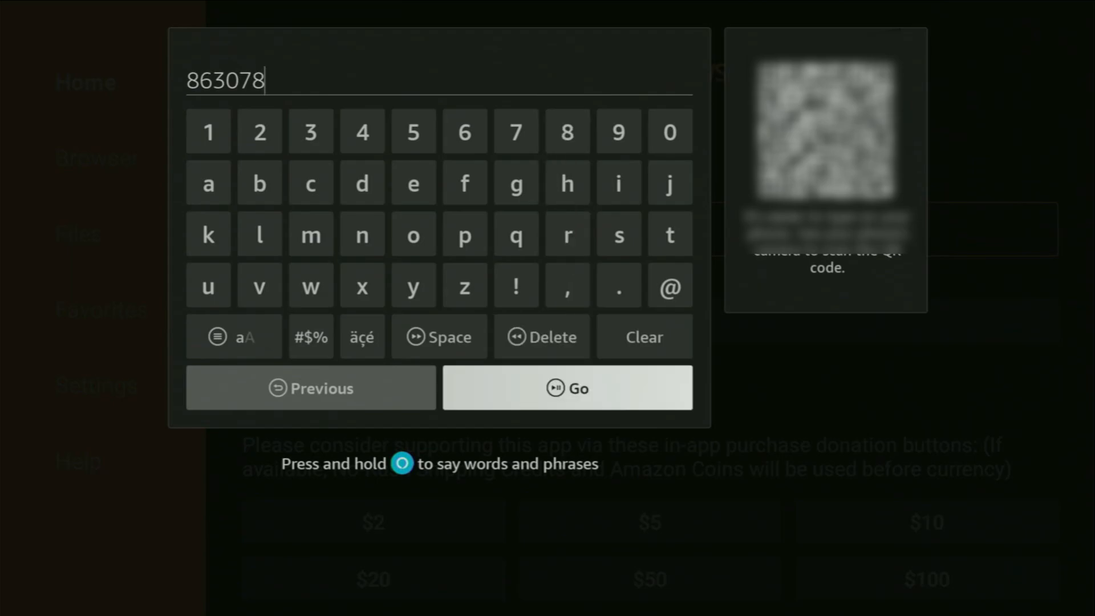
left_click(567, 388)
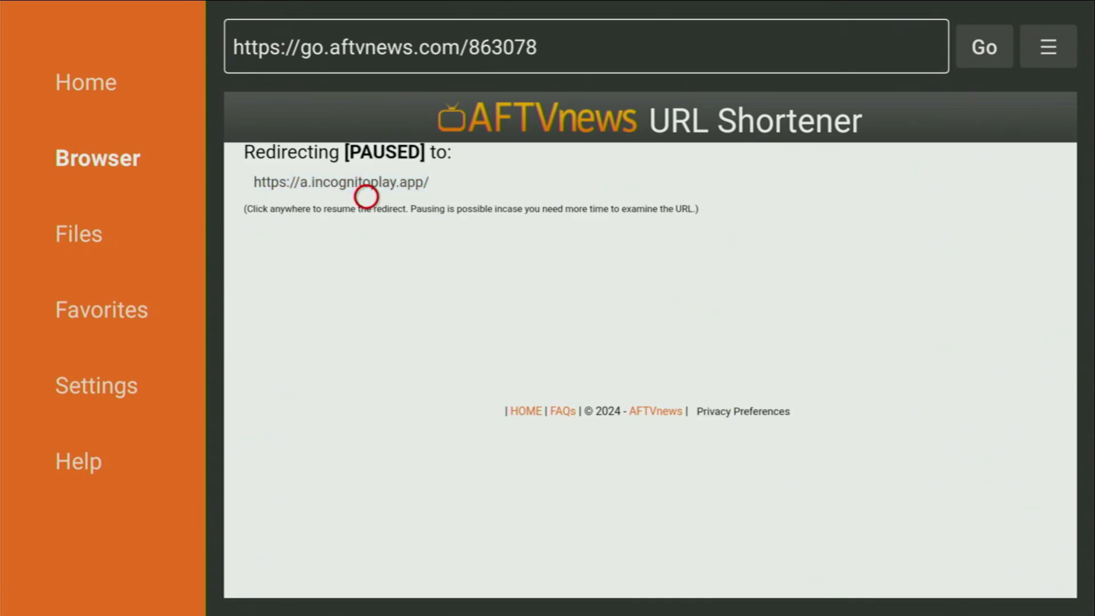
left_click(367, 198)
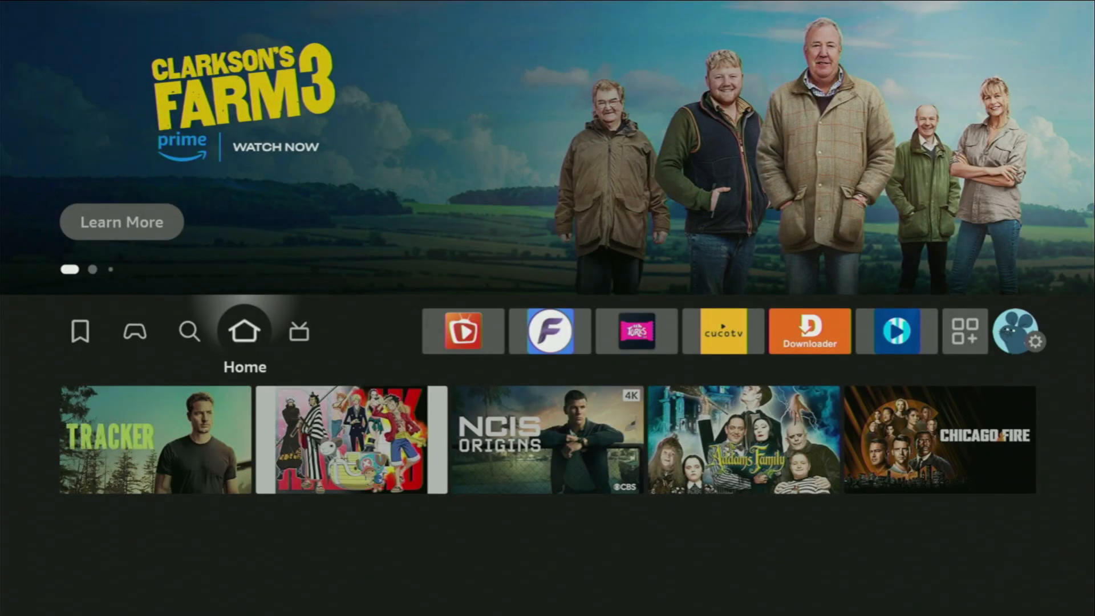
Move to the apps row and bring up Your Apps & Channels listing the new incognito app.
left_click(724, 331)
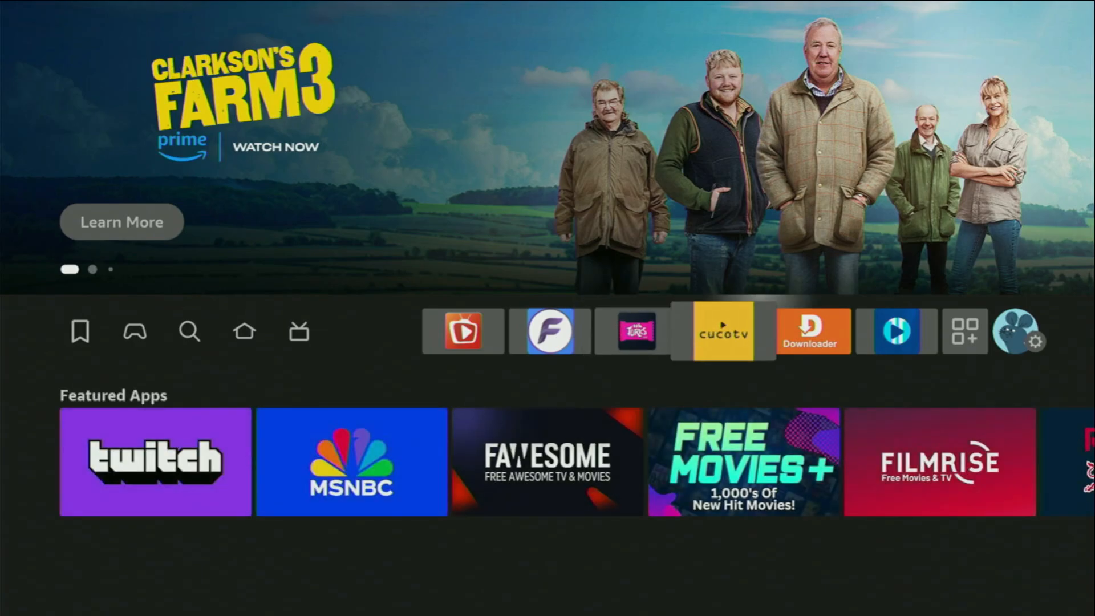
left_click(965, 330)
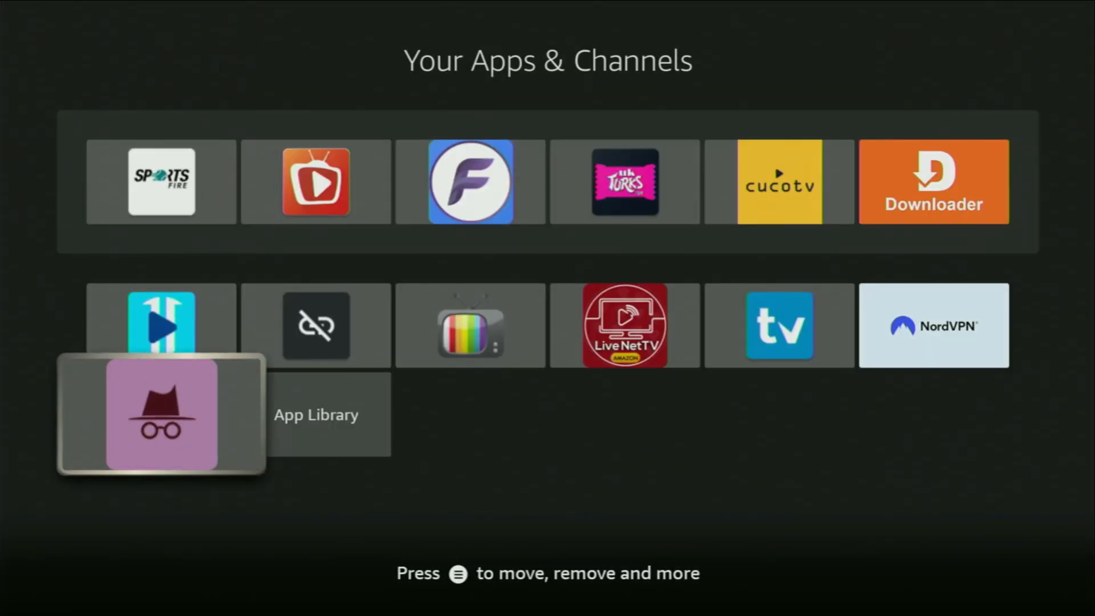